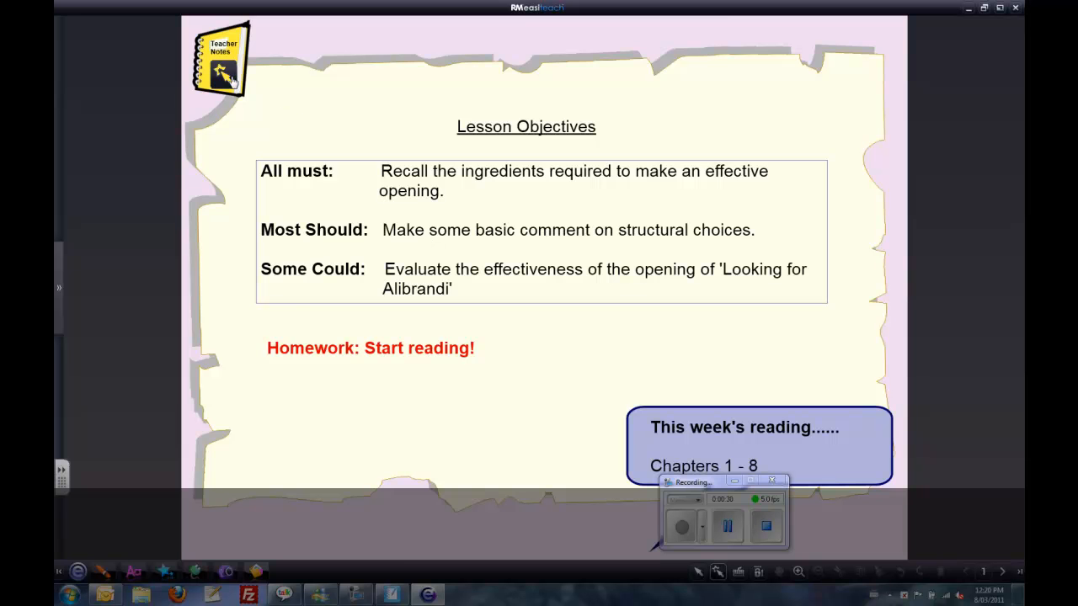
- Page through to the reading passage, view the view modes, and note 'What makes a good opening?'
{"action": "left_click", "coordinate": [221, 59]}
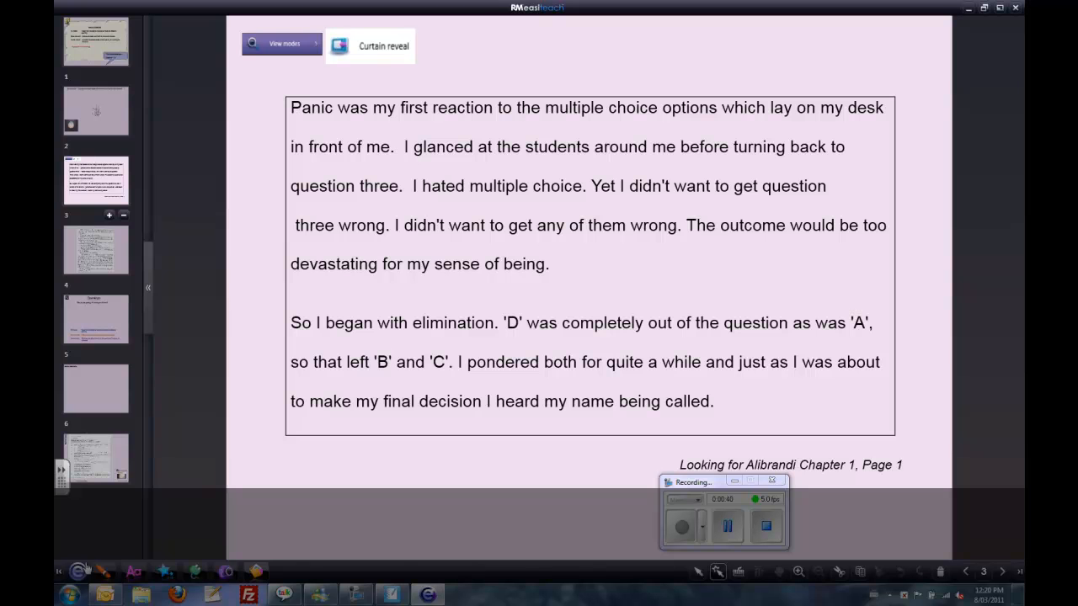
{"action": "left_click", "coordinate": [77, 571]}
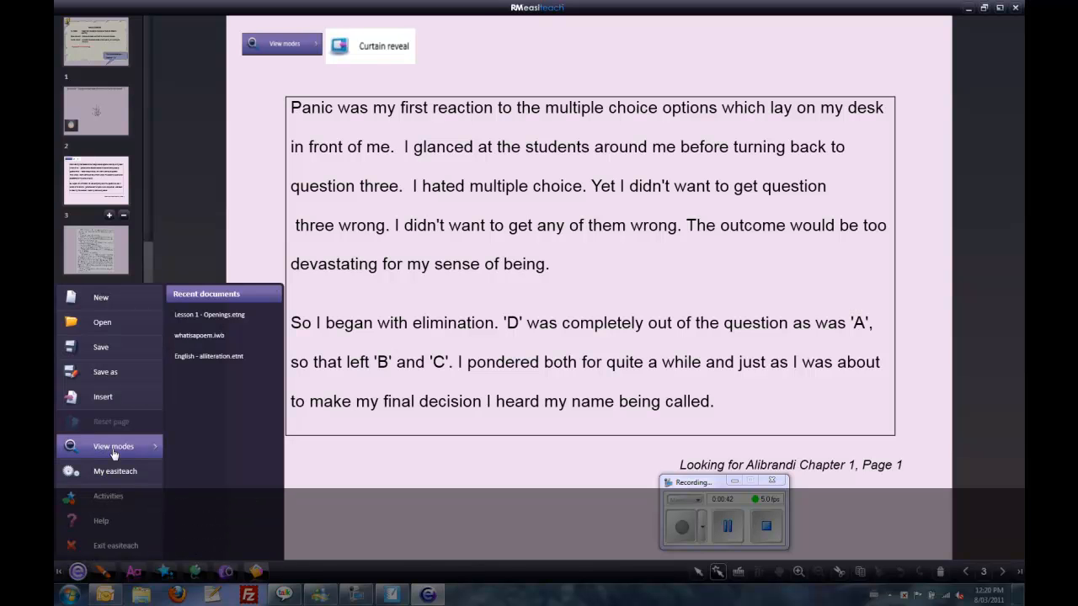
{"action": "left_click", "coordinate": [113, 446]}
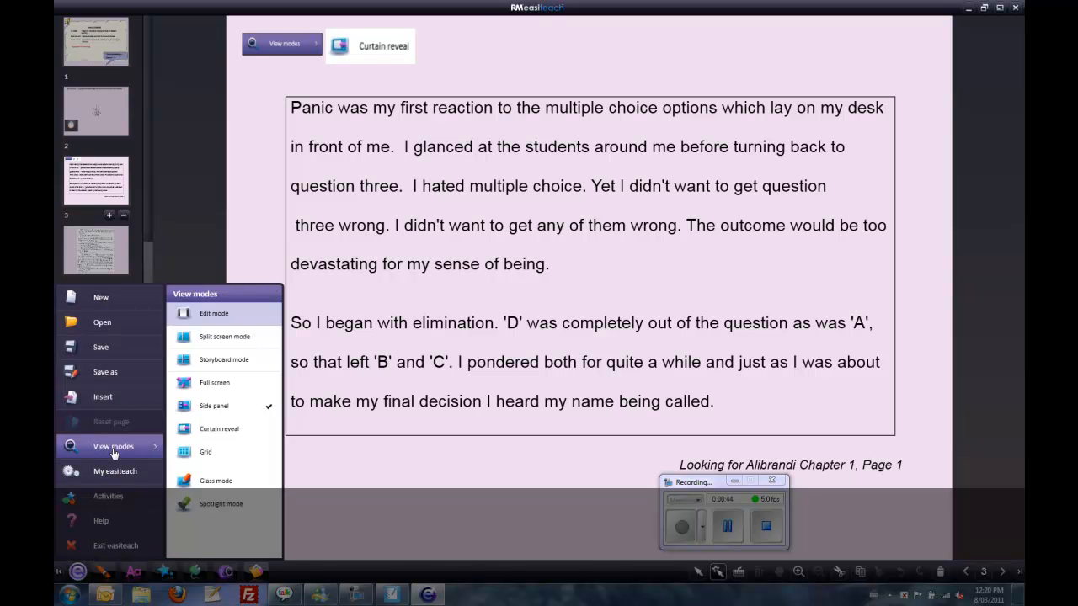
{"action": "mouse_move", "coordinate": [222, 384]}
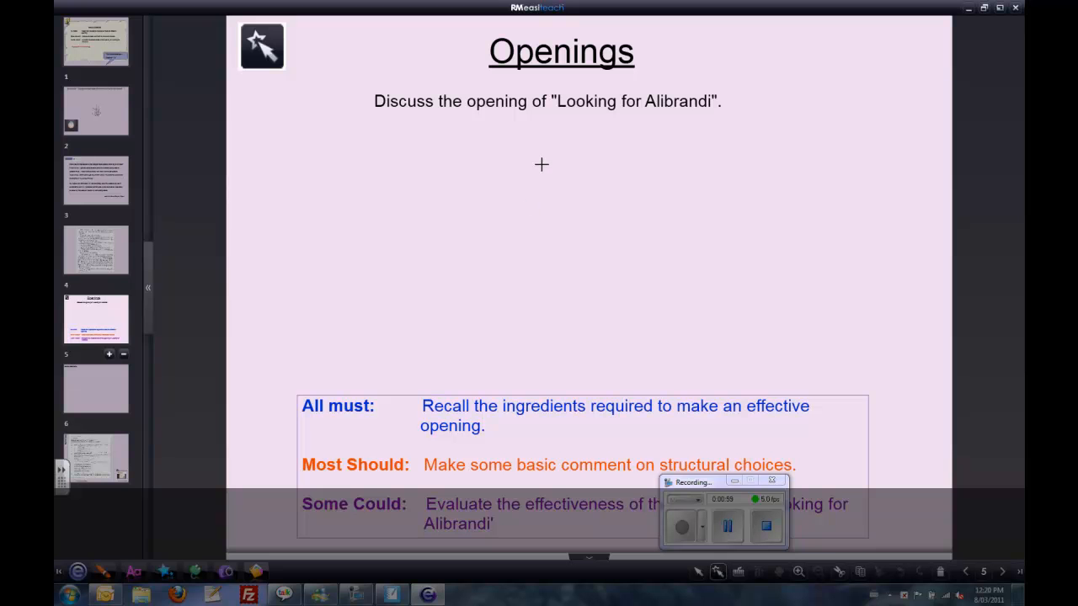
{"action": "type", "text": "What makes a good opening?"}
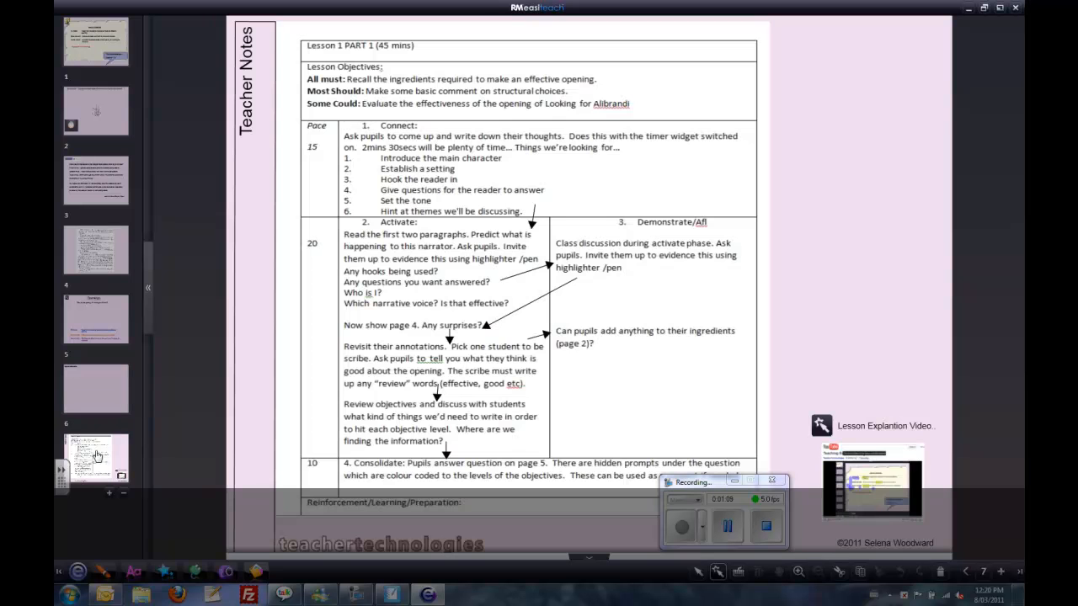
{"action": "mouse_move", "coordinate": [61, 499]}
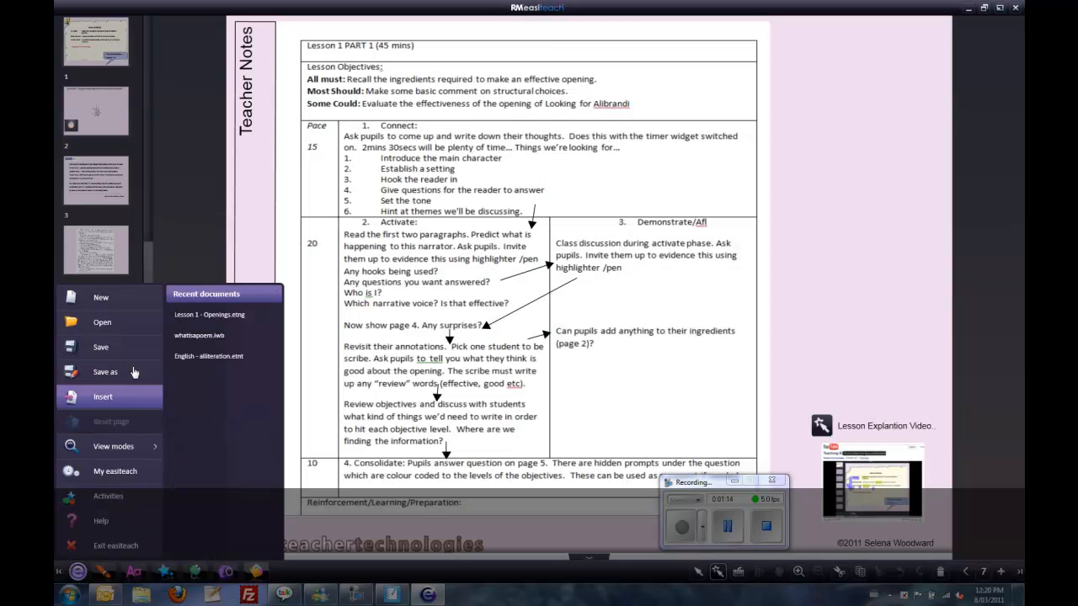
- Save the lesson as a CFF (*.iwb) whiteboard file named 'te' in Documents
{"action": "left_click", "coordinate": [105, 372]}
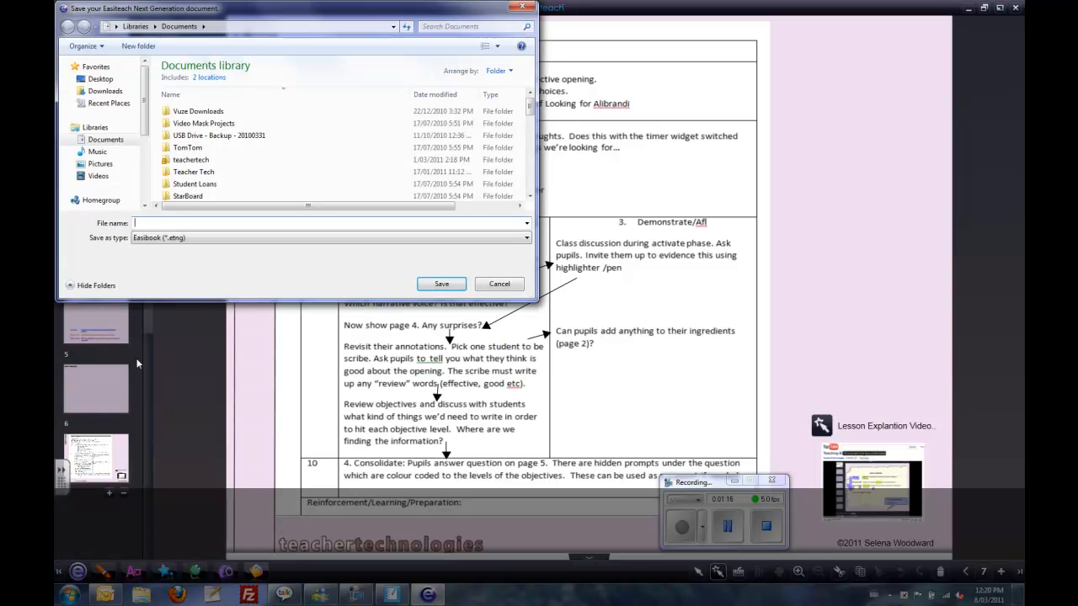
{"action": "left_click", "coordinate": [525, 237]}
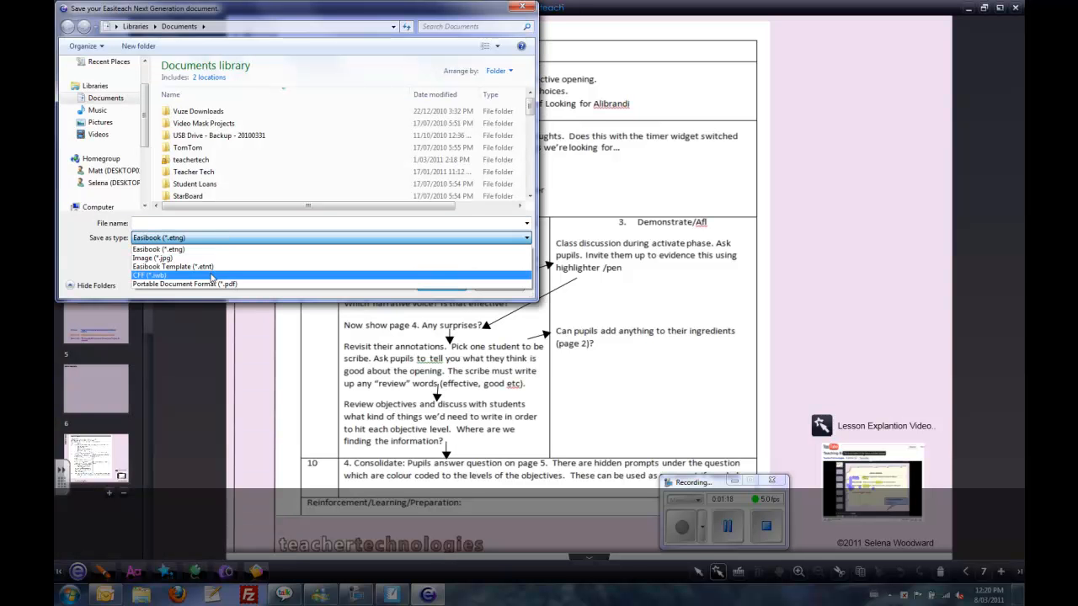
{"action": "left_click", "coordinate": [149, 276]}
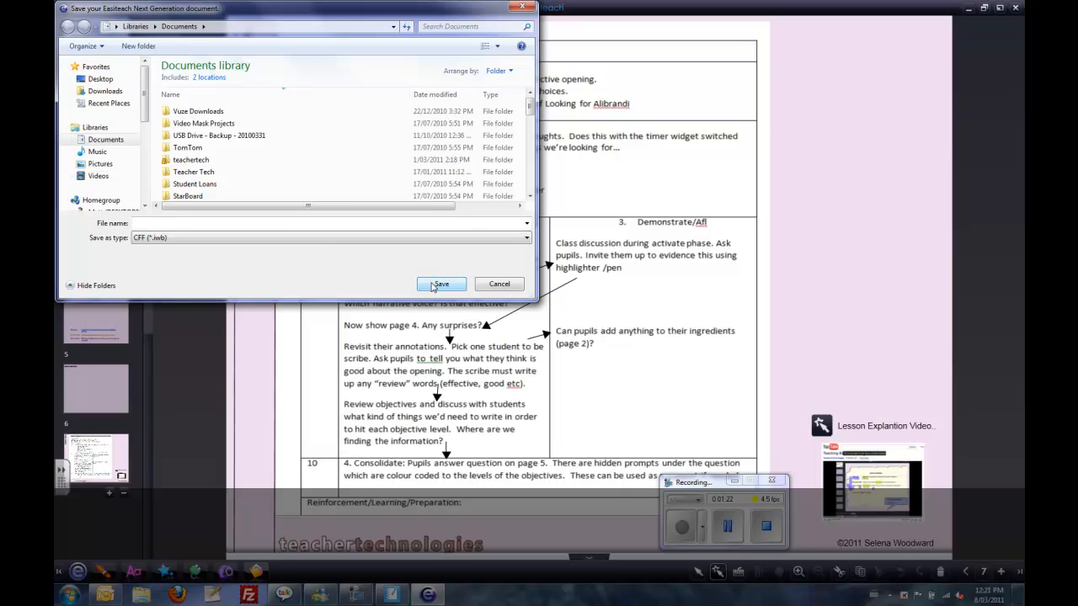
{"action": "type", "text": "test"}
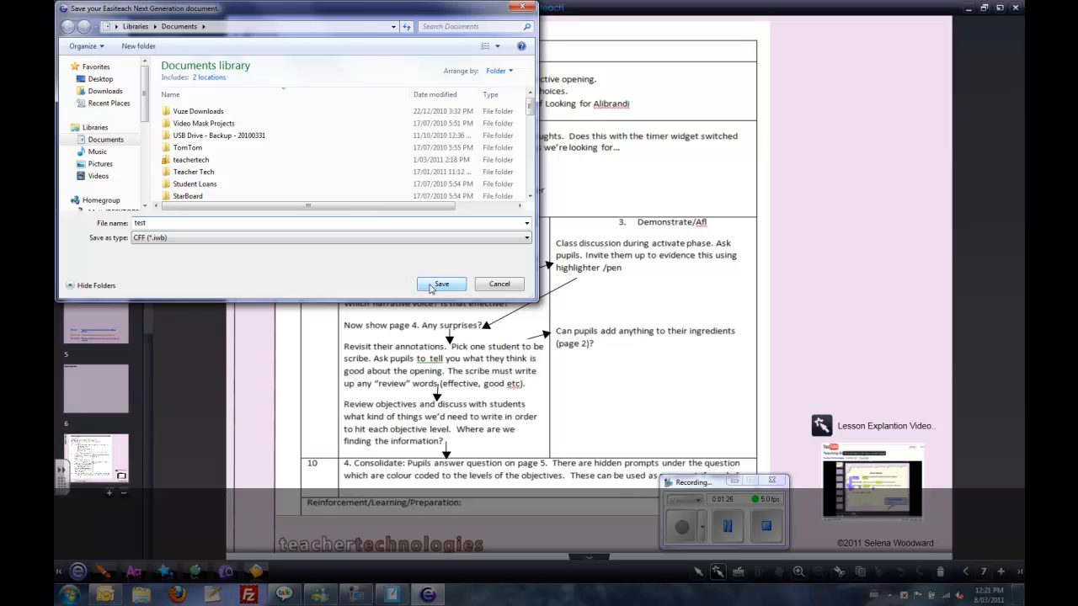
{"action": "left_click", "coordinate": [441, 283]}
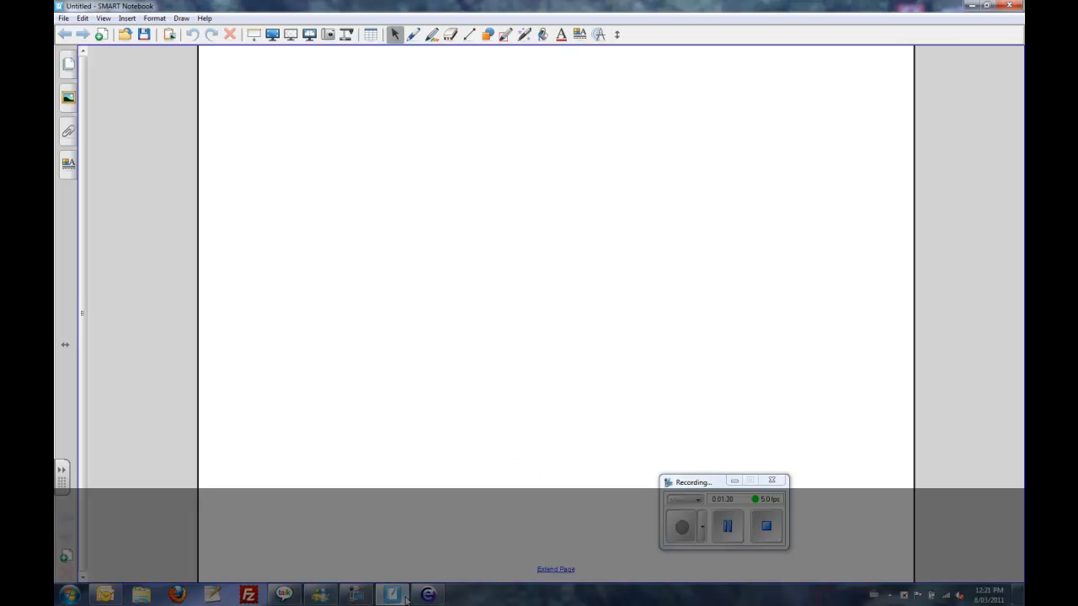
- Import test.iwb from Documents using the All Common File Format Files filter
{"action": "left_click", "coordinate": [64, 17]}
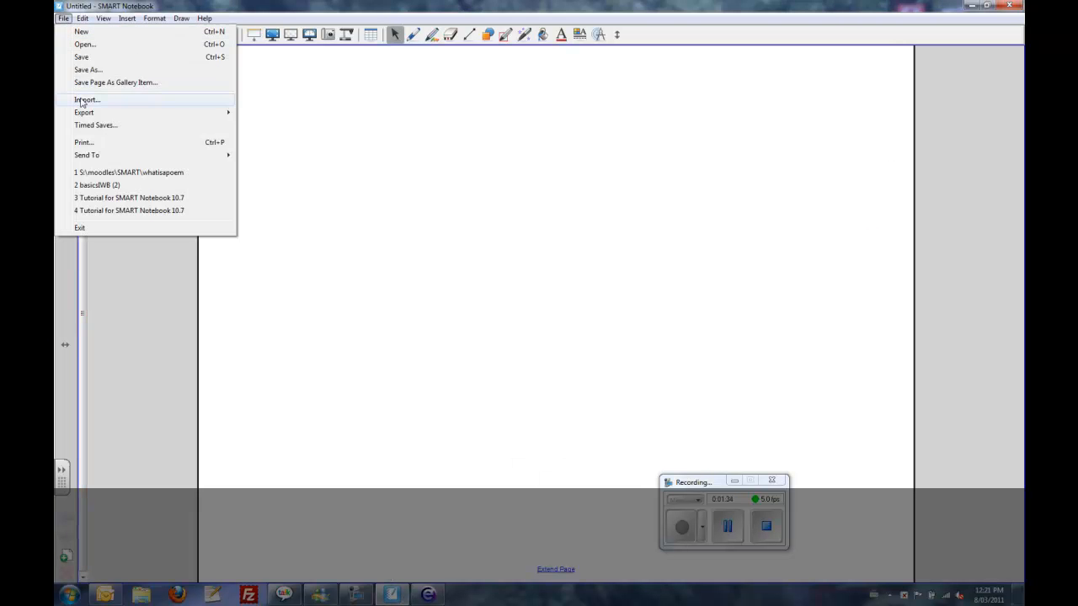
{"action": "left_click", "coordinate": [87, 99]}
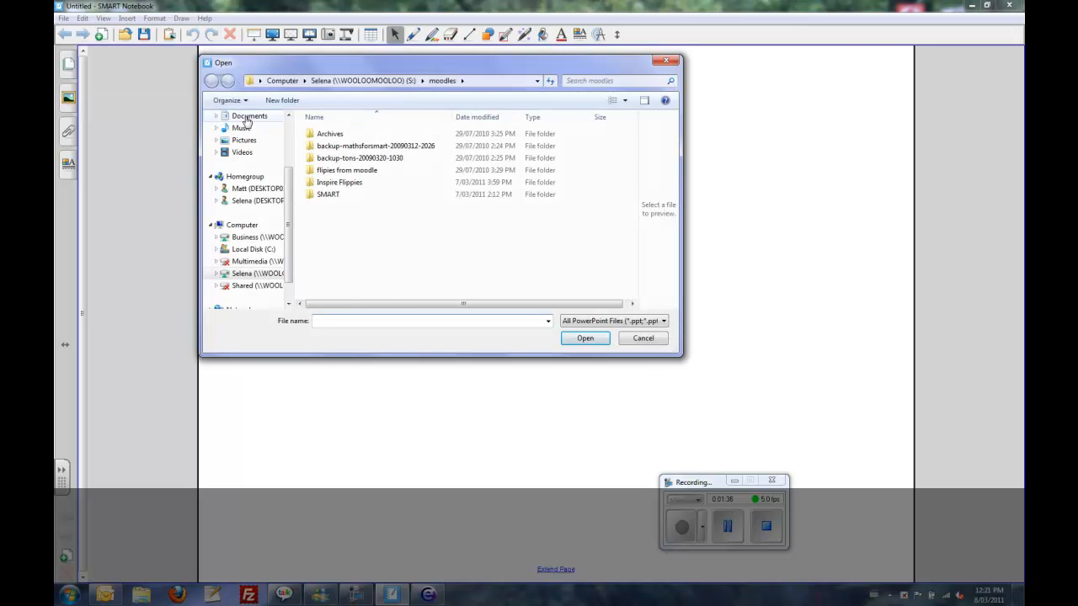
{"action": "left_click", "coordinate": [249, 115]}
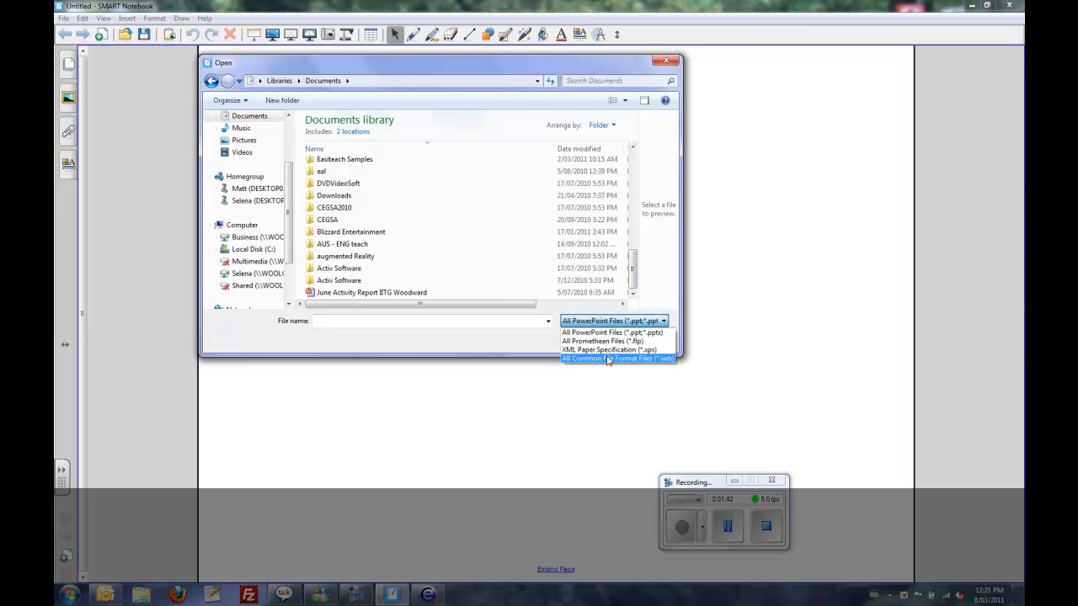
{"action": "left_click", "coordinate": [616, 357]}
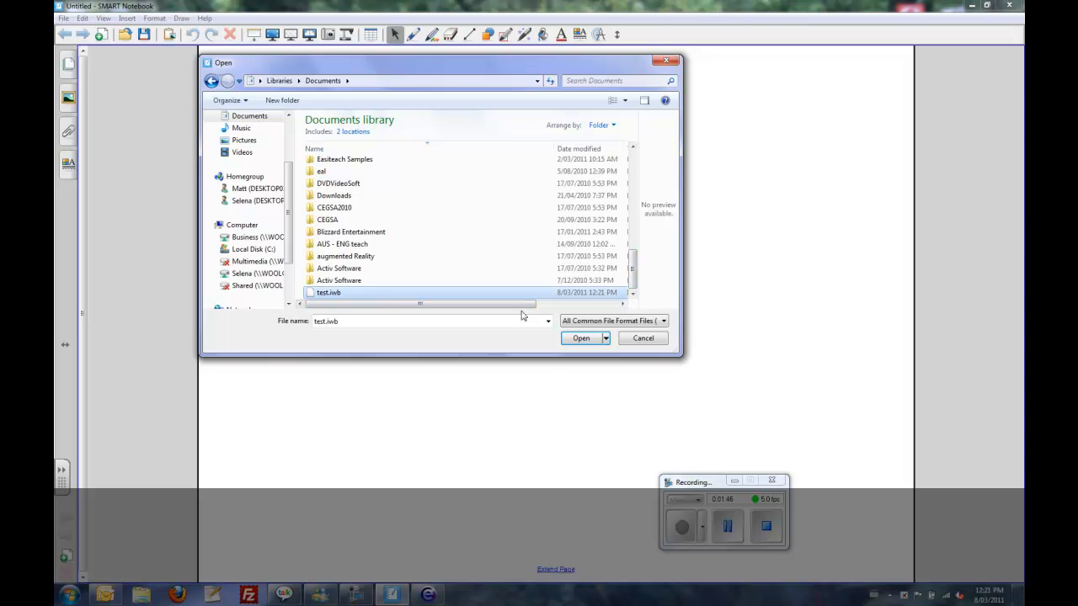
{"action": "left_click", "coordinate": [579, 337]}
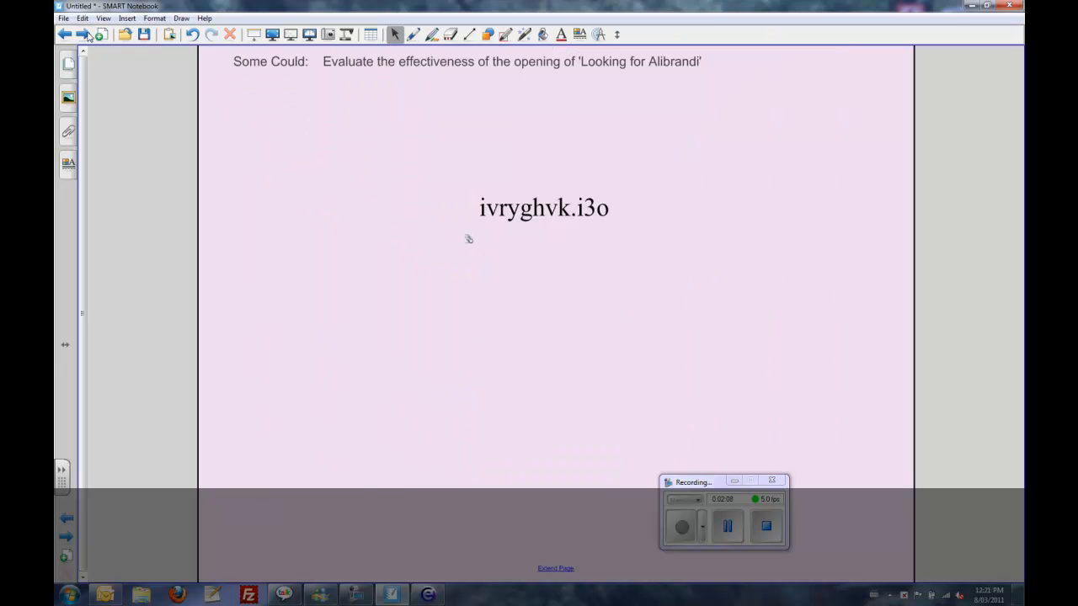
- Check the next page, the Attachments list and the discussion question text objects
{"action": "left_click", "coordinate": [543, 209]}
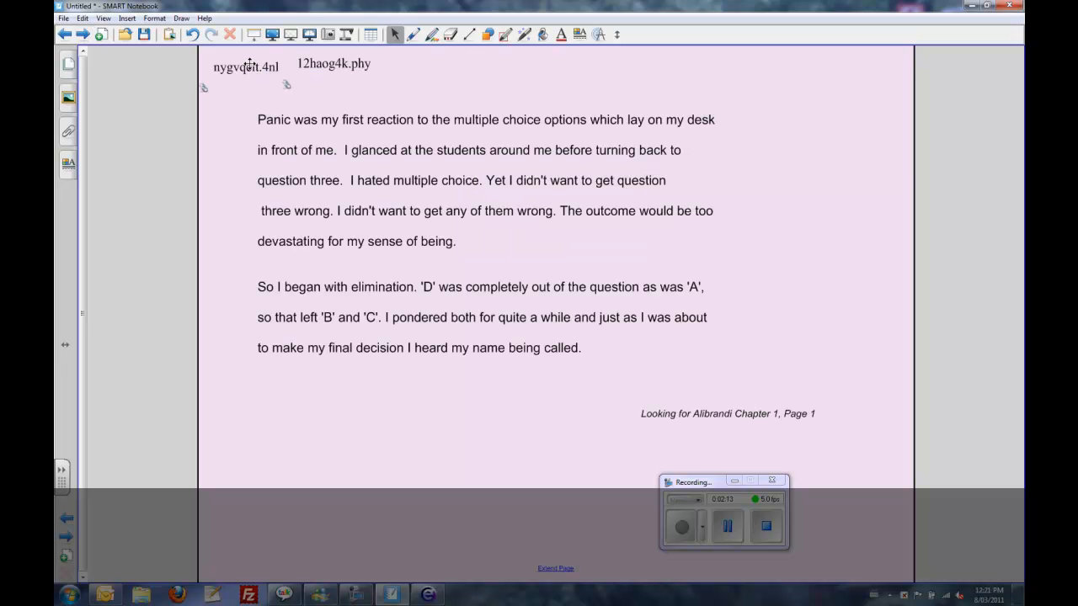
{"action": "left_click", "coordinate": [84, 33]}
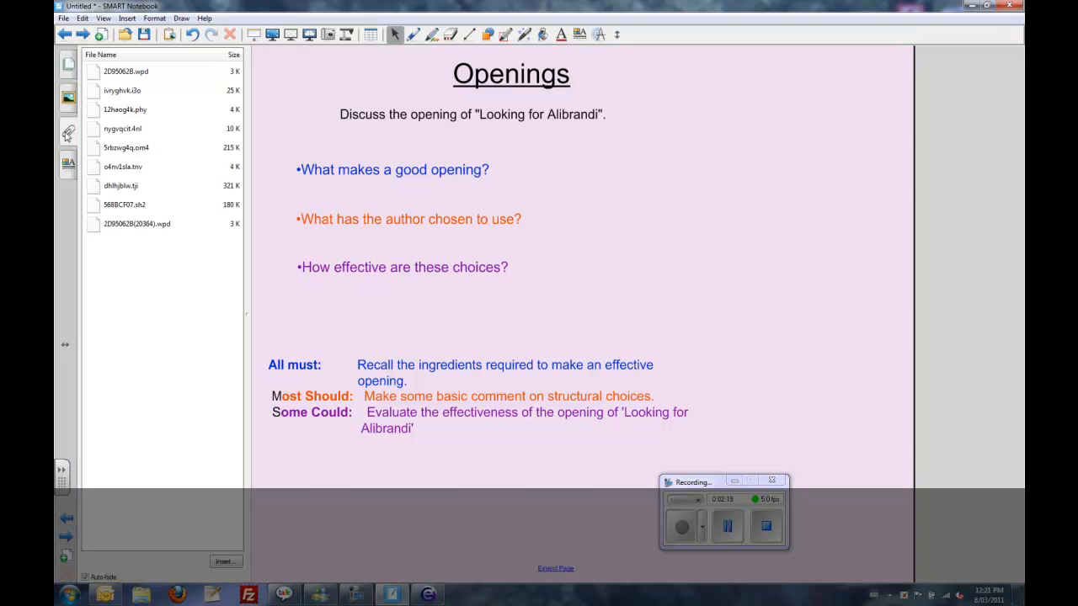
{"action": "left_click", "coordinate": [126, 148]}
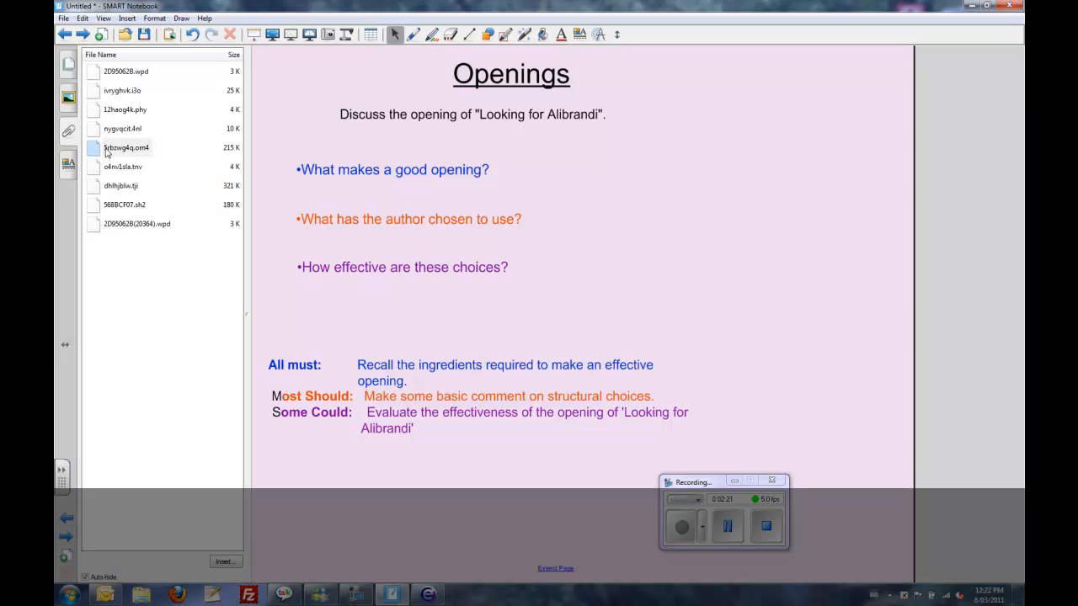
{"action": "left_click", "coordinate": [392, 168]}
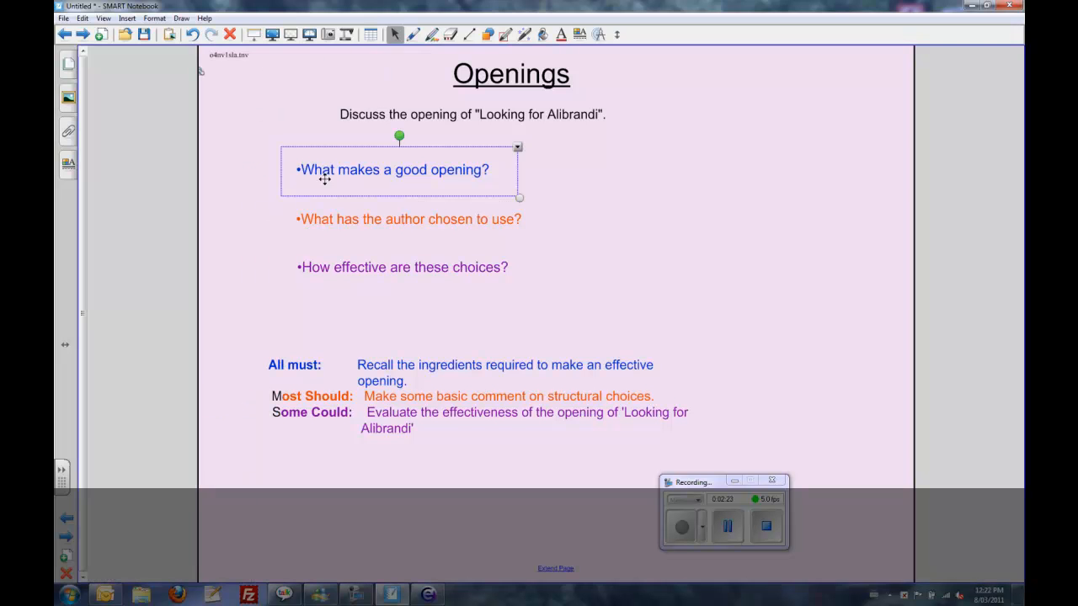
{"action": "left_click", "coordinate": [402, 267]}
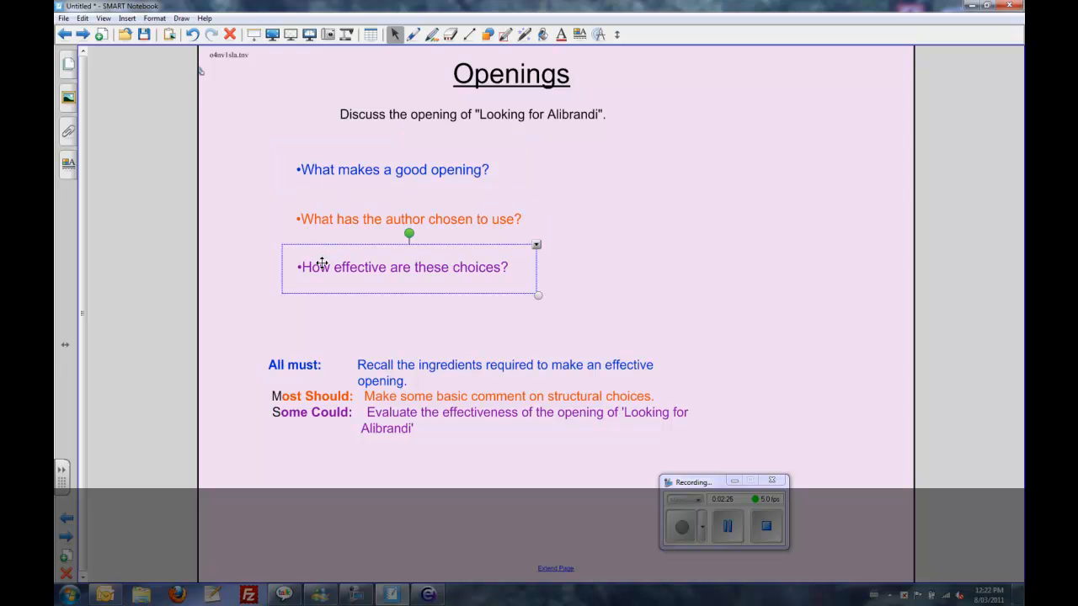
- Move through the teacher notes and reading passage back to the Lesson Objectives page
{"action": "left_click", "coordinate": [83, 33]}
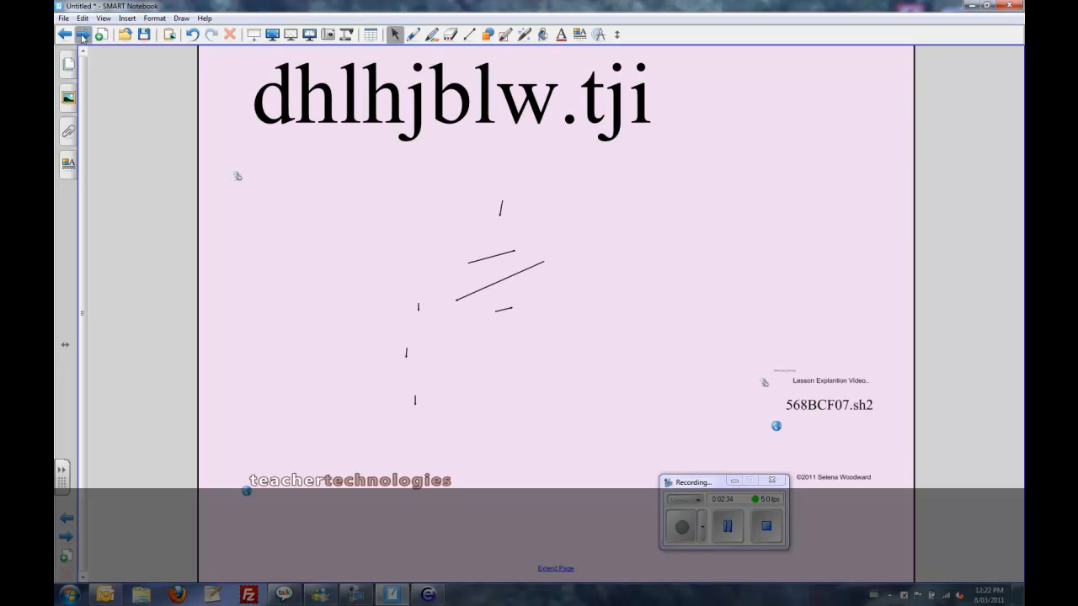
{"action": "left_click", "coordinate": [83, 34]}
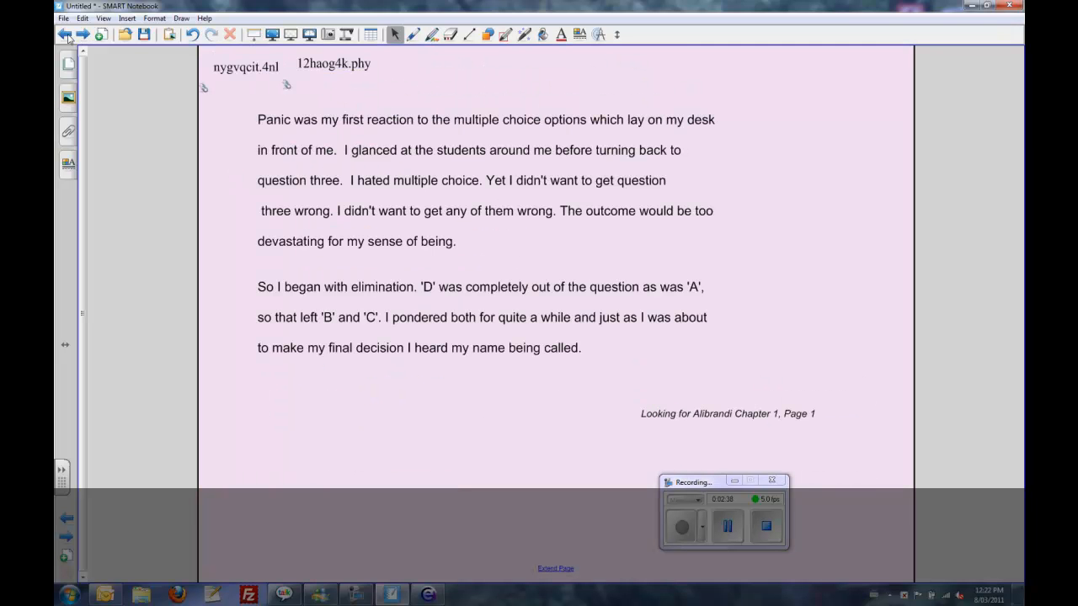
{"action": "left_click", "coordinate": [64, 34]}
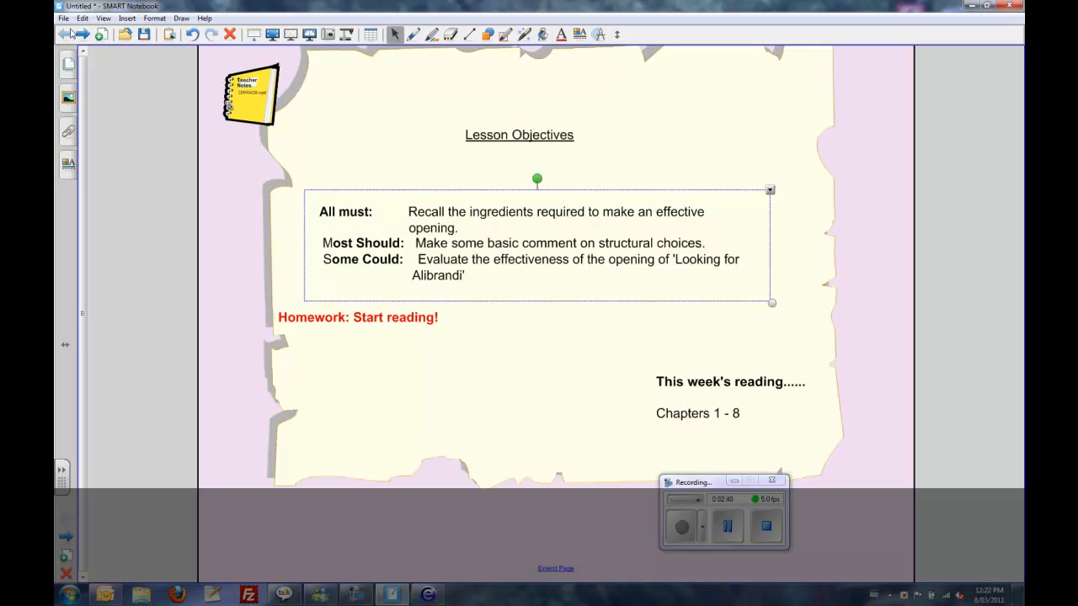
- Open the whatsapoem notebook from the SMART folder without saving Untitled
{"action": "left_click", "coordinate": [125, 34]}
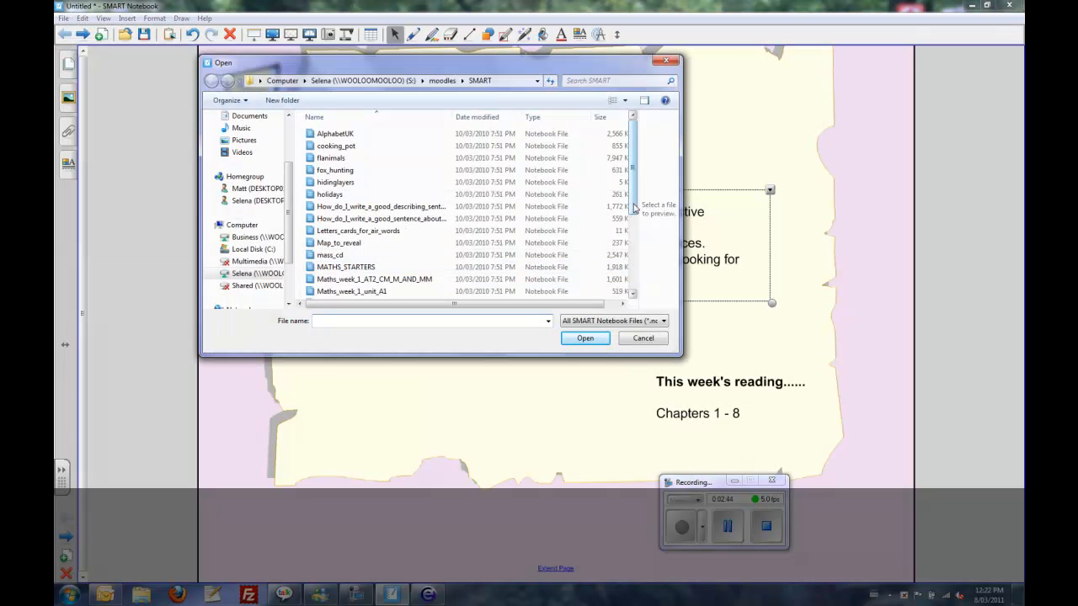
{"action": "scroll", "scroll_direction": "down", "scroll_amount": 3}
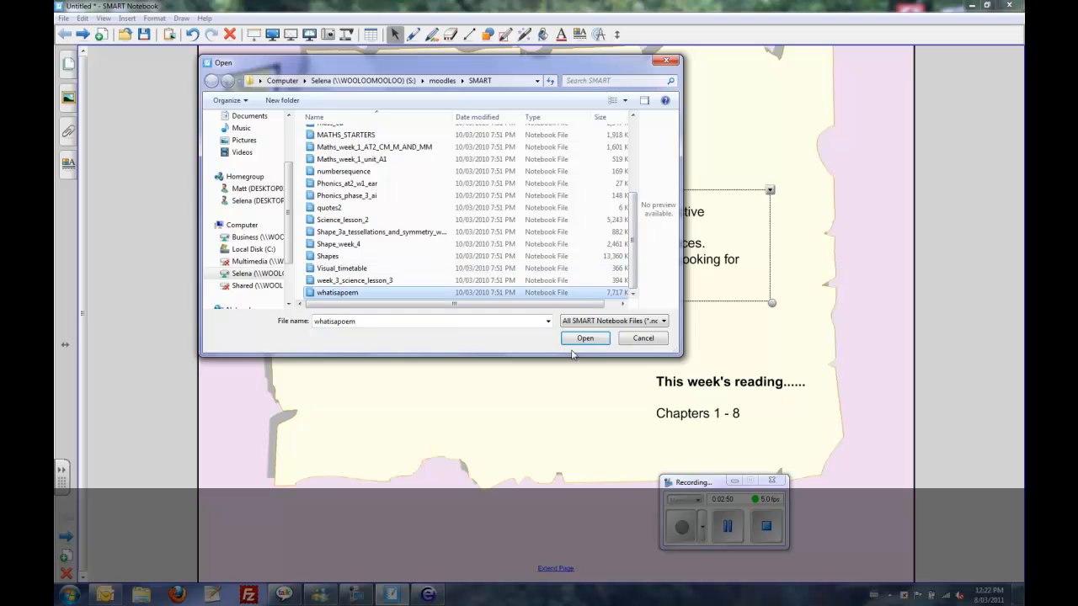
{"action": "left_click", "coordinate": [584, 337]}
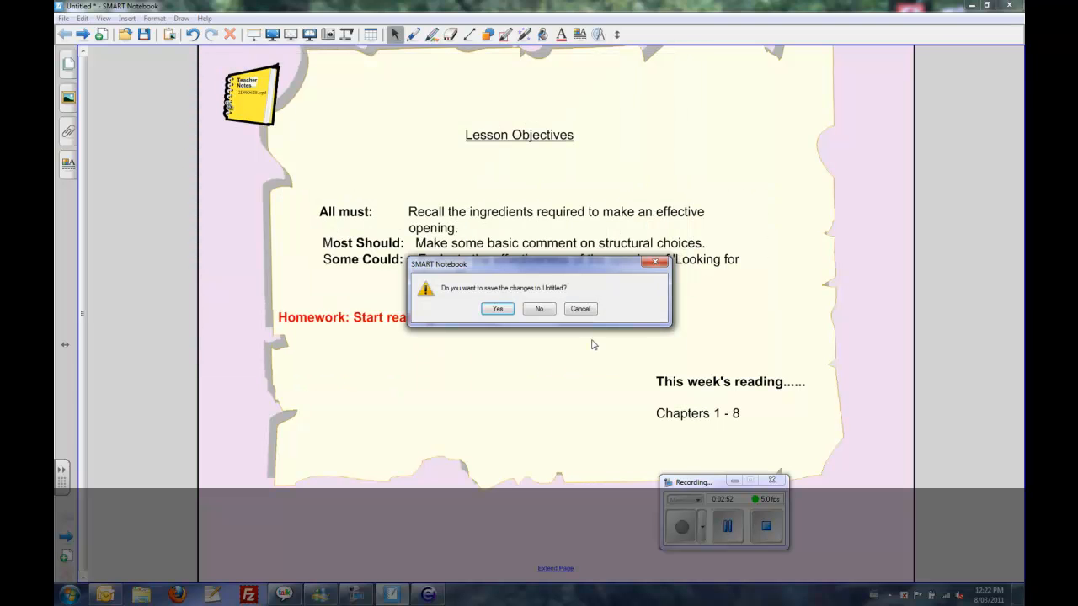
{"action": "left_click", "coordinate": [539, 308]}
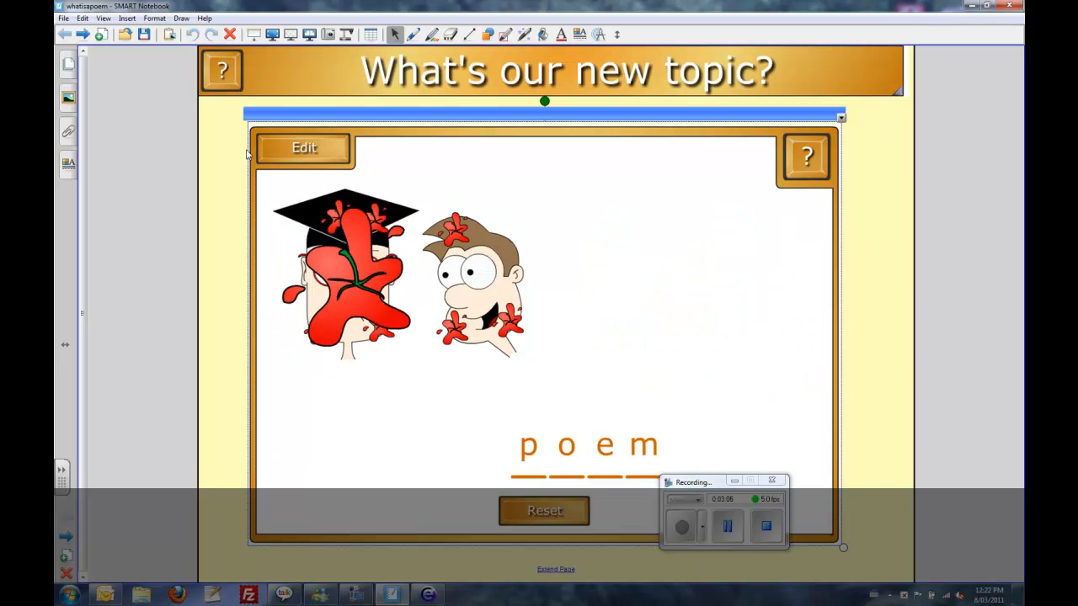
- Start the one-minute countdown, advance pages and write 'You can make the words look like something'
{"action": "left_click", "coordinate": [81, 34]}
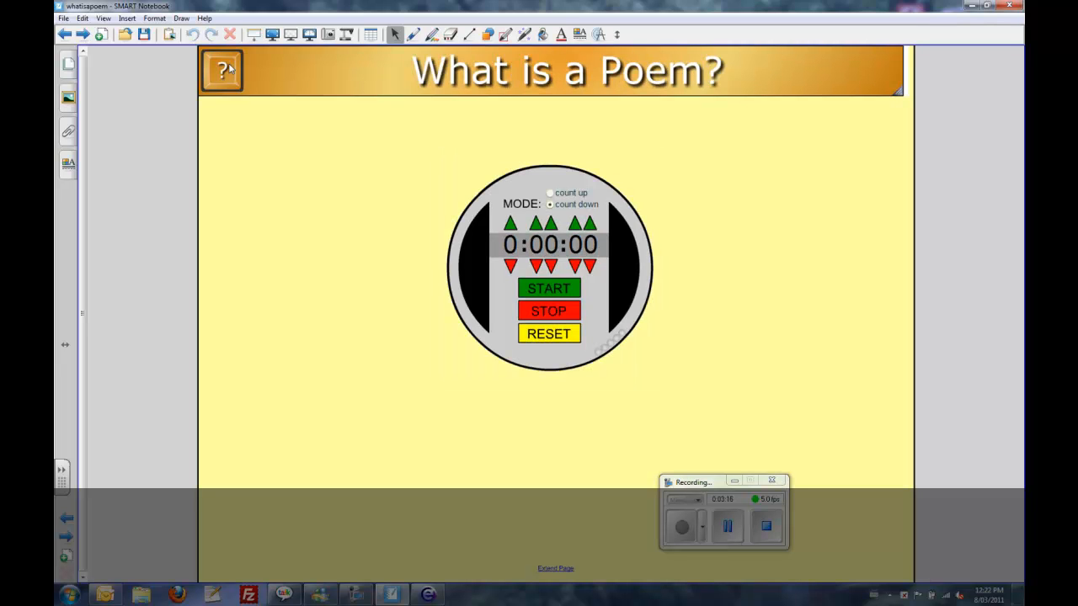
{"action": "mouse_move", "coordinate": [537, 213]}
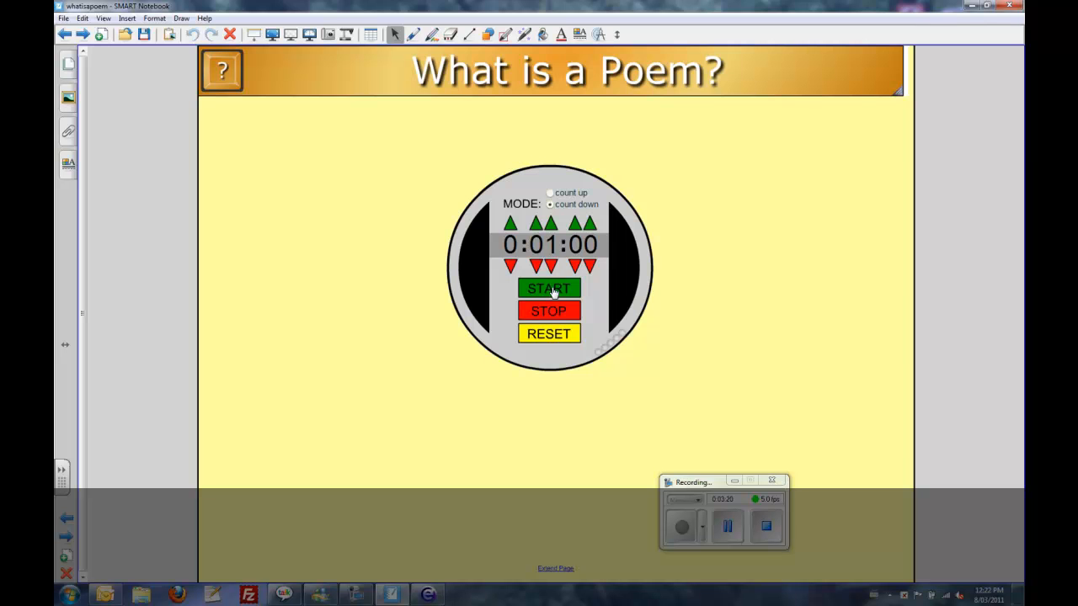
{"action": "left_click", "coordinate": [549, 288]}
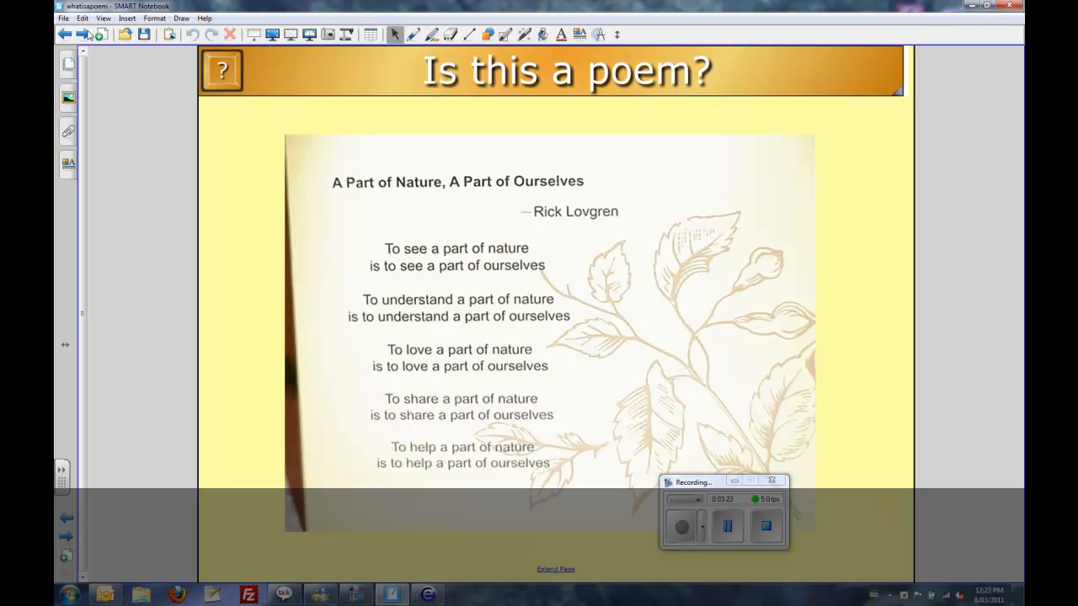
{"action": "left_click", "coordinate": [222, 71]}
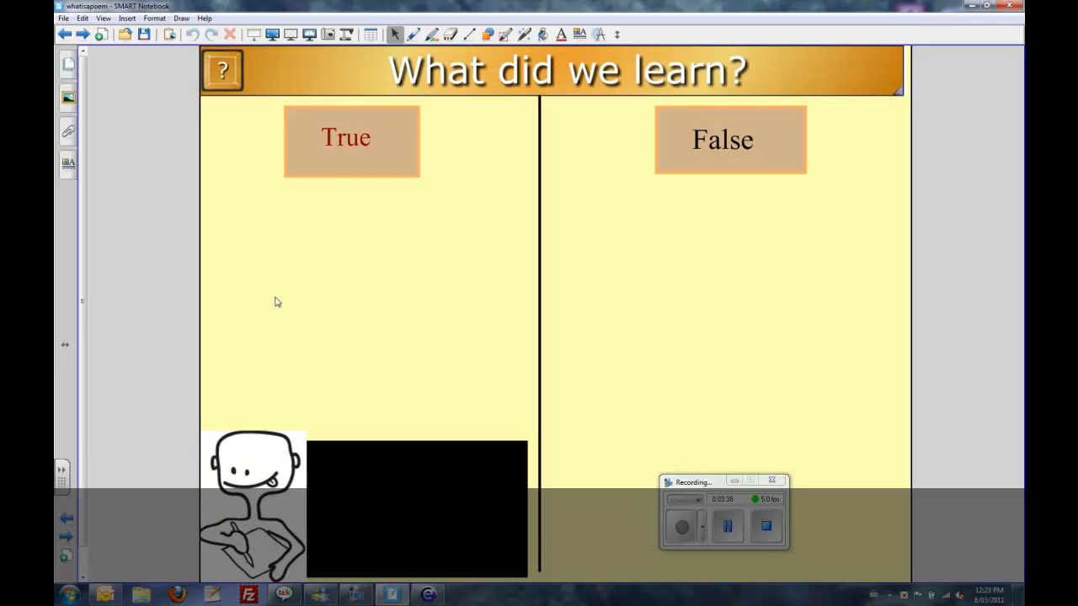
{"action": "type", "text": "You can make the words look like something"}
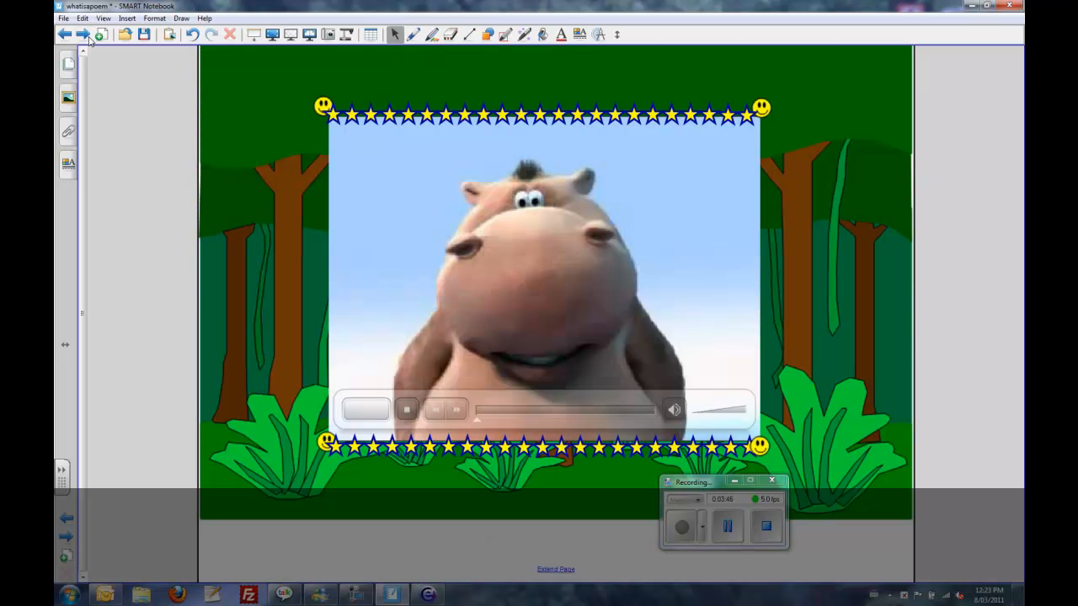
- Play the embedded hippo and dog video on the jungle page, then stop it
{"action": "left_click", "coordinate": [365, 411]}
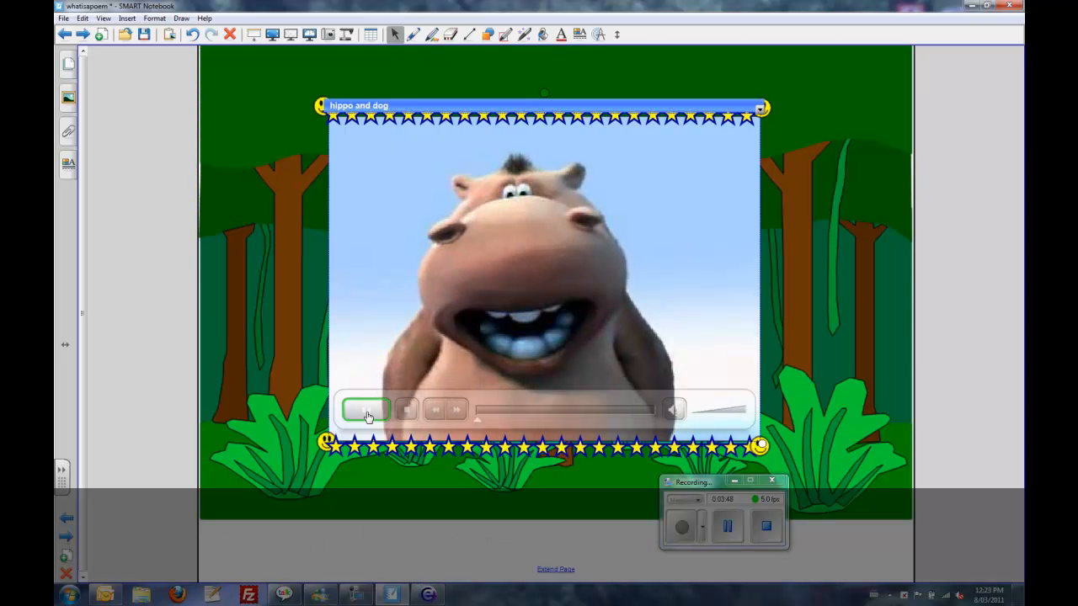
{"action": "left_click", "coordinate": [367, 411]}
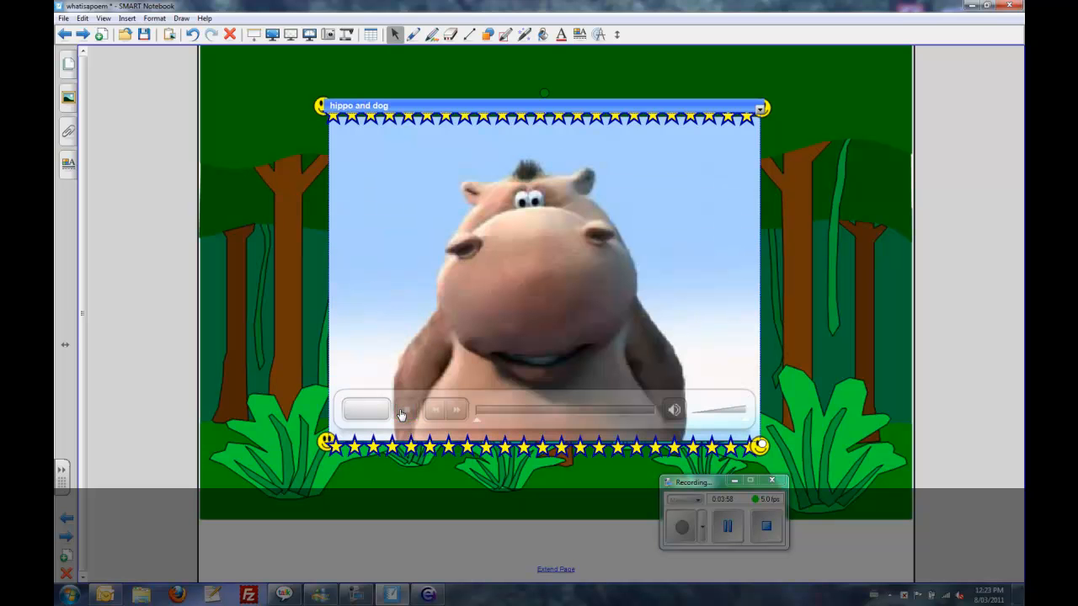
{"action": "left_click", "coordinate": [64, 17]}
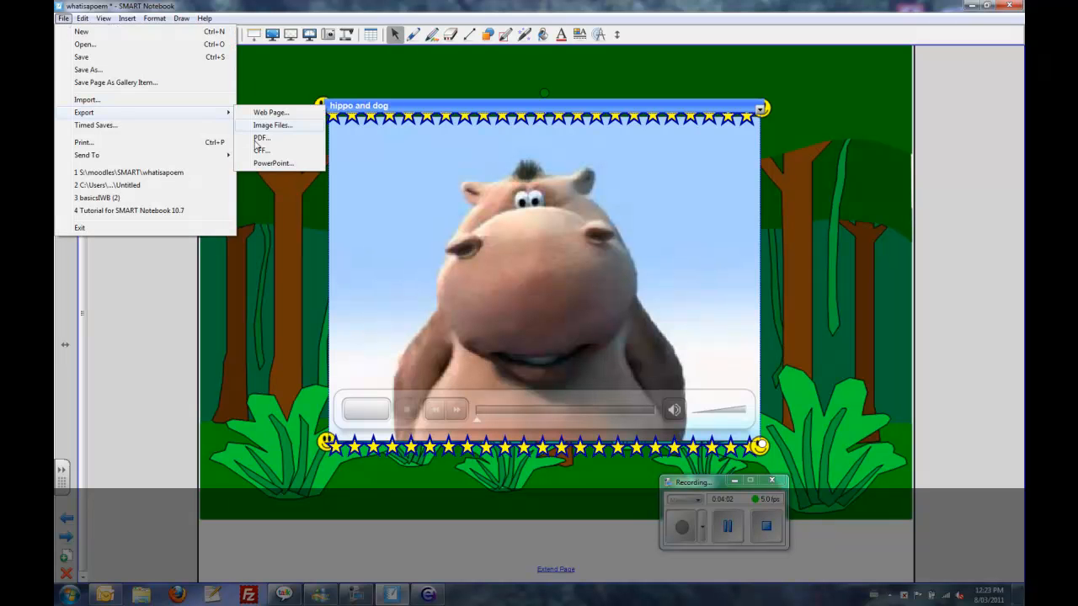
- Export the whatsapoem lesson as an IWB file into the Documents library
{"action": "left_click", "coordinate": [259, 149]}
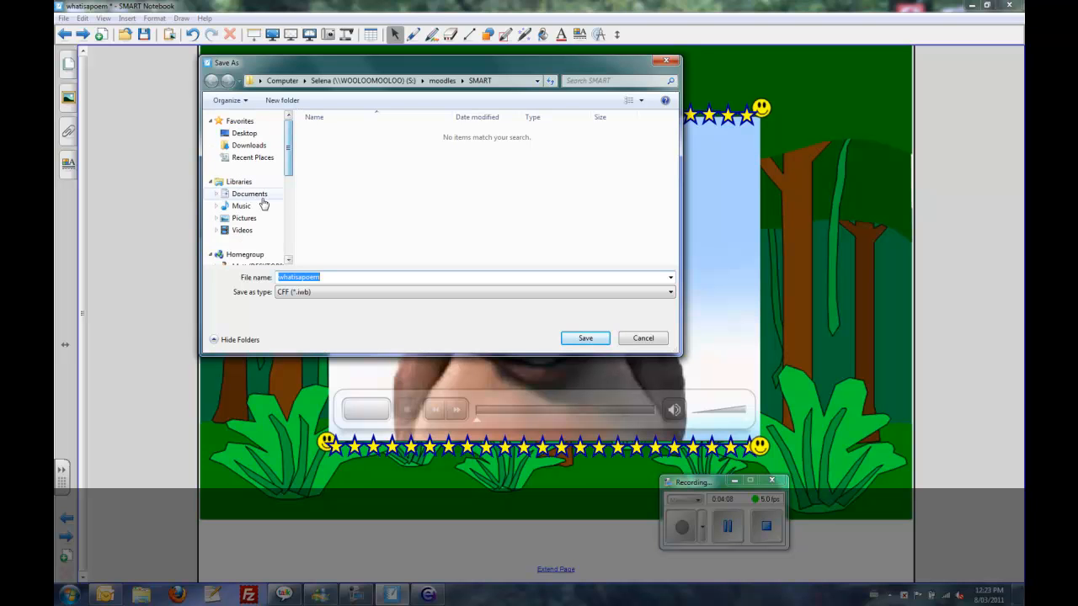
{"action": "left_click", "coordinate": [250, 194]}
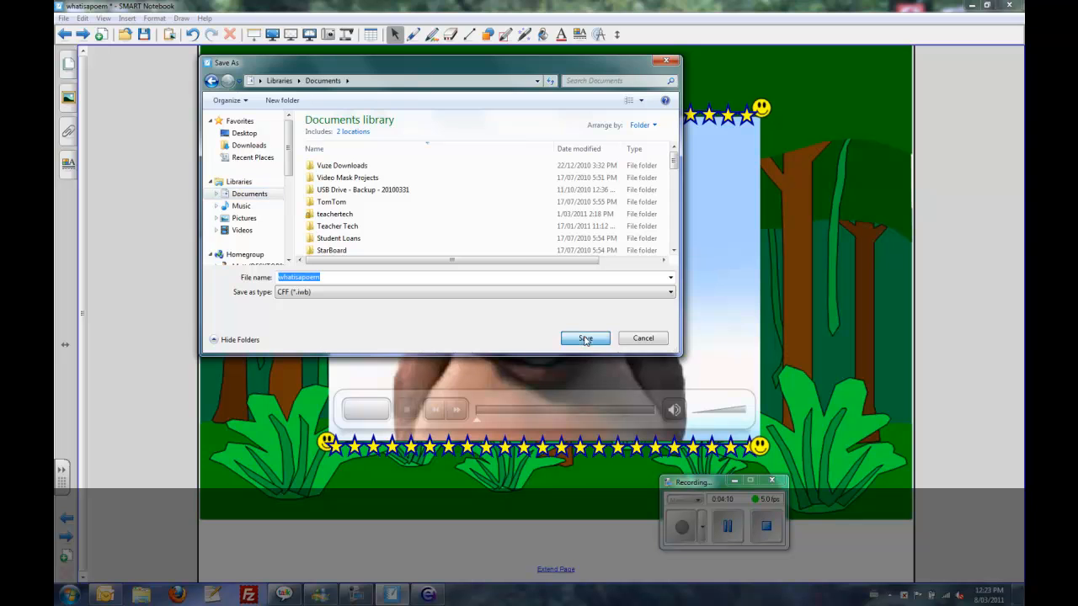
{"action": "left_click", "coordinate": [586, 337]}
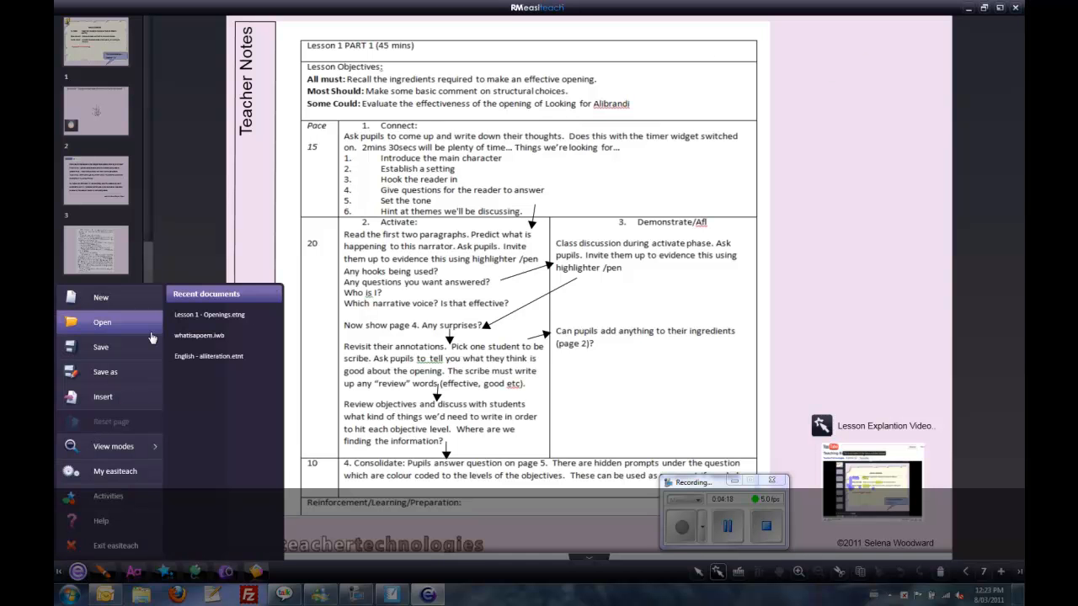
- Open whatsapoem.iwb from the Documents library in Easiteach
{"action": "left_click", "coordinate": [101, 322]}
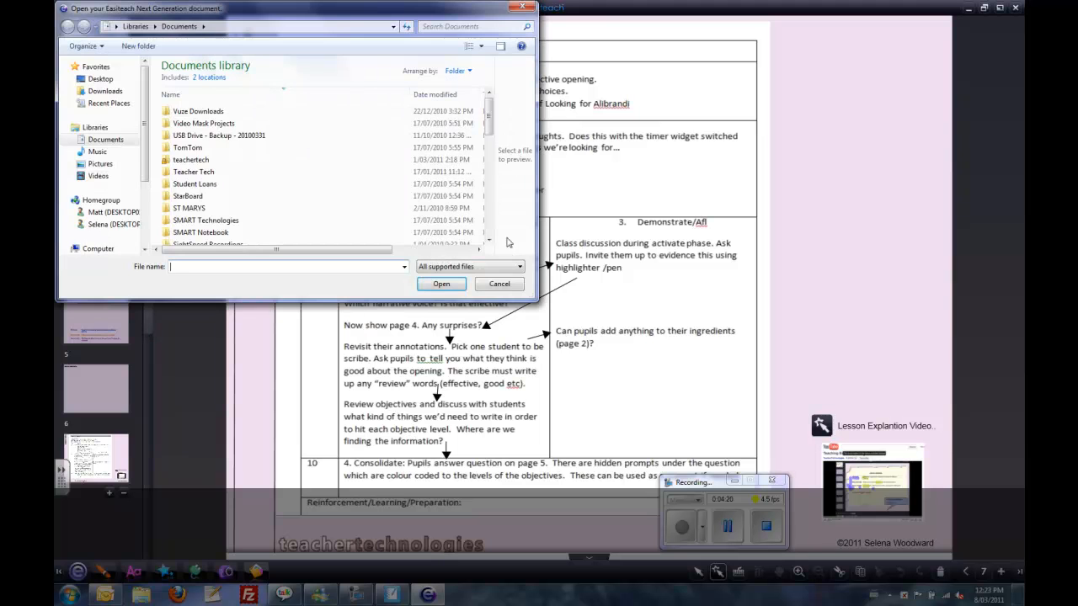
{"action": "scroll", "scroll_direction": "down", "scroll_amount": 3}
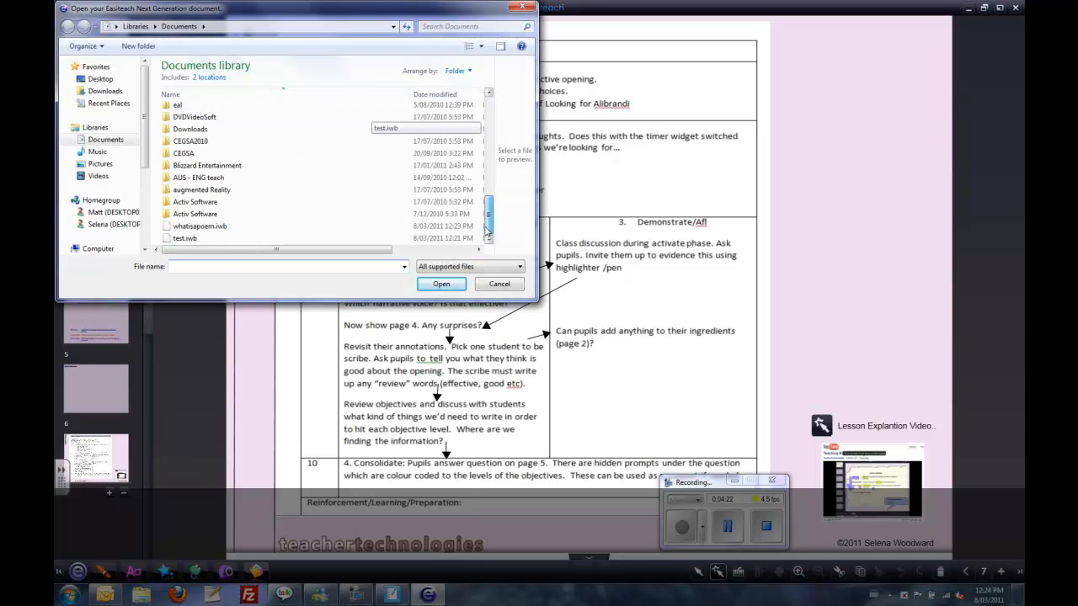
{"action": "left_click", "coordinate": [199, 225]}
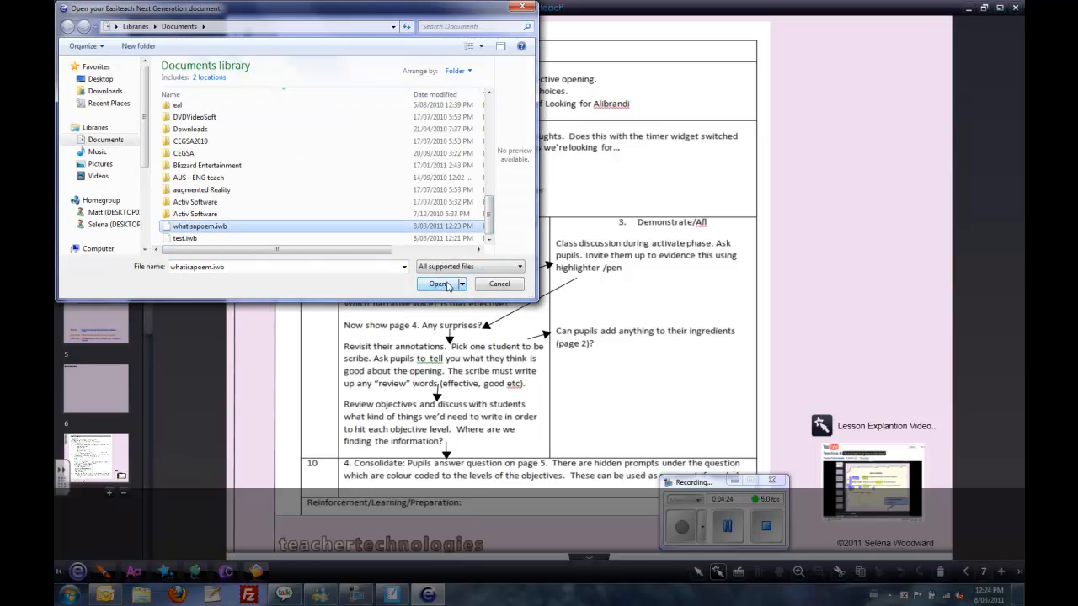
{"action": "left_click", "coordinate": [438, 283]}
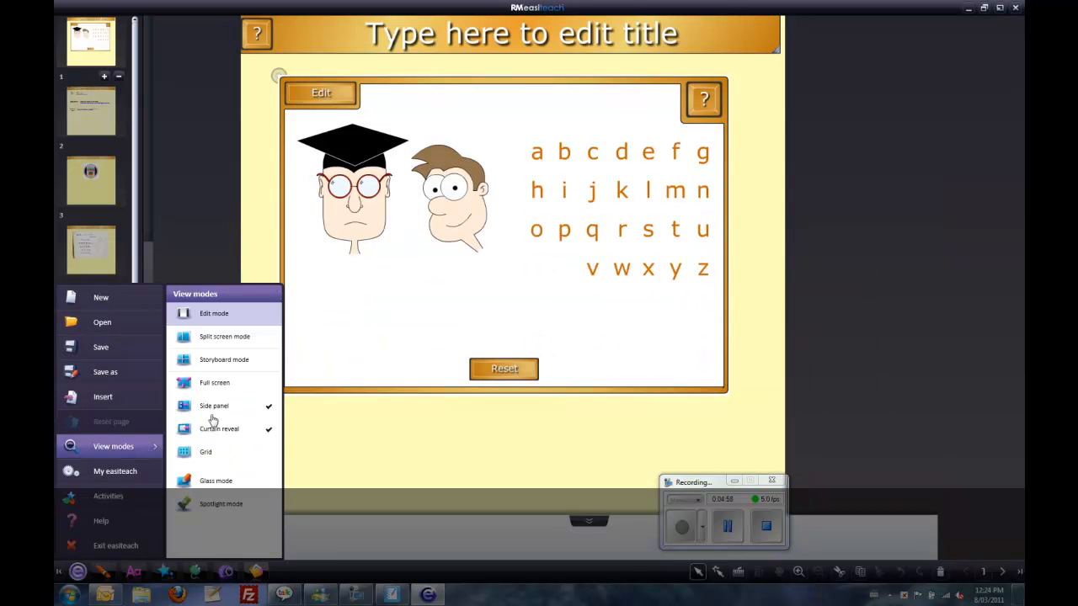
- Switch view mode, toggle the word-guessing game's editor and enter the new word 'poe'
{"action": "left_click", "coordinate": [214, 404]}
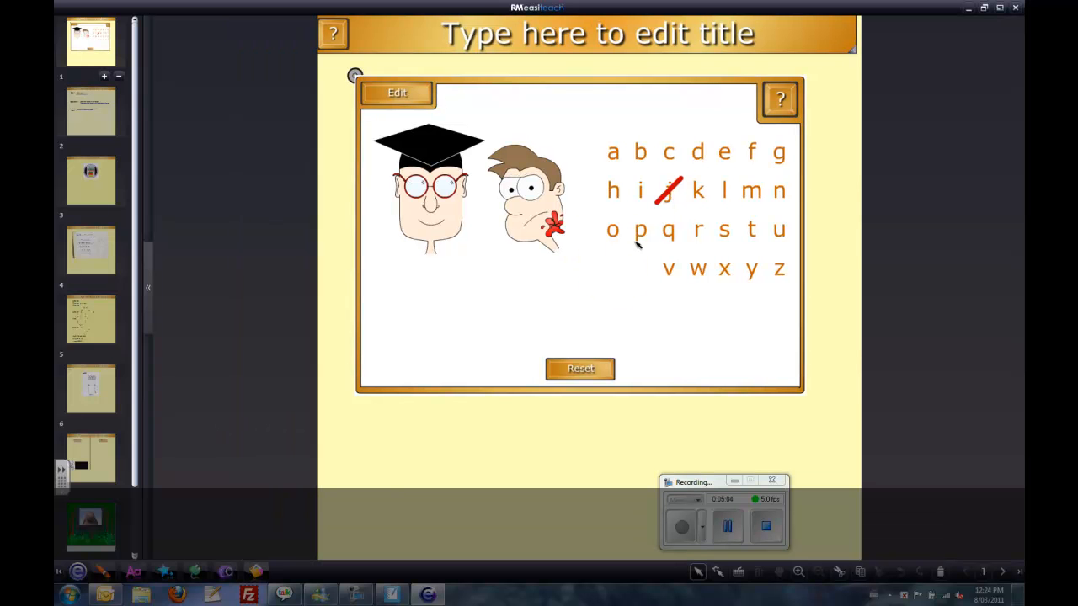
{"action": "left_click", "coordinate": [397, 93]}
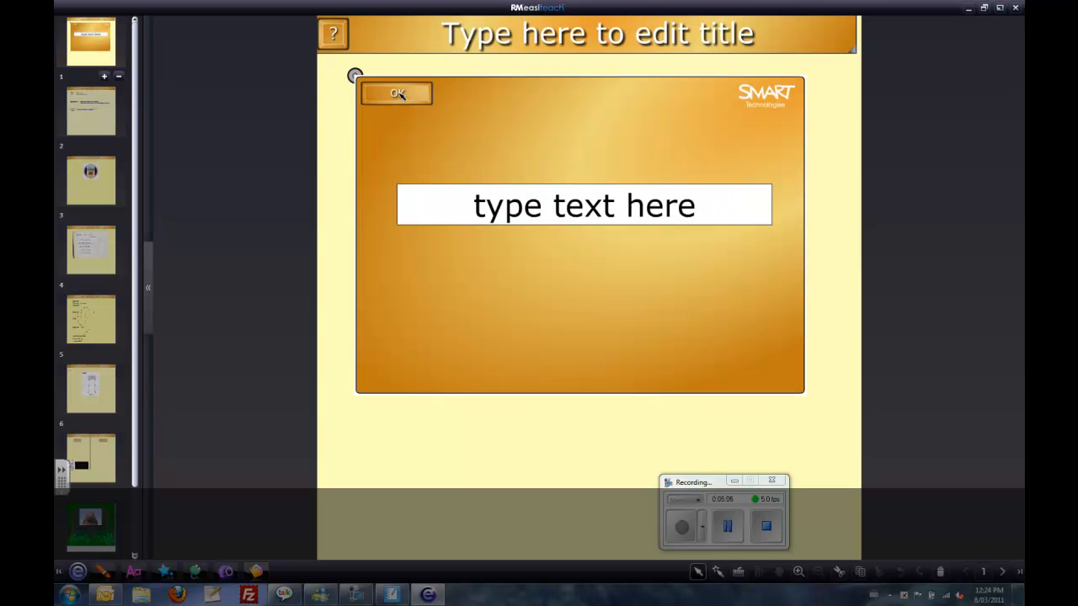
{"action": "left_click", "coordinate": [398, 93]}
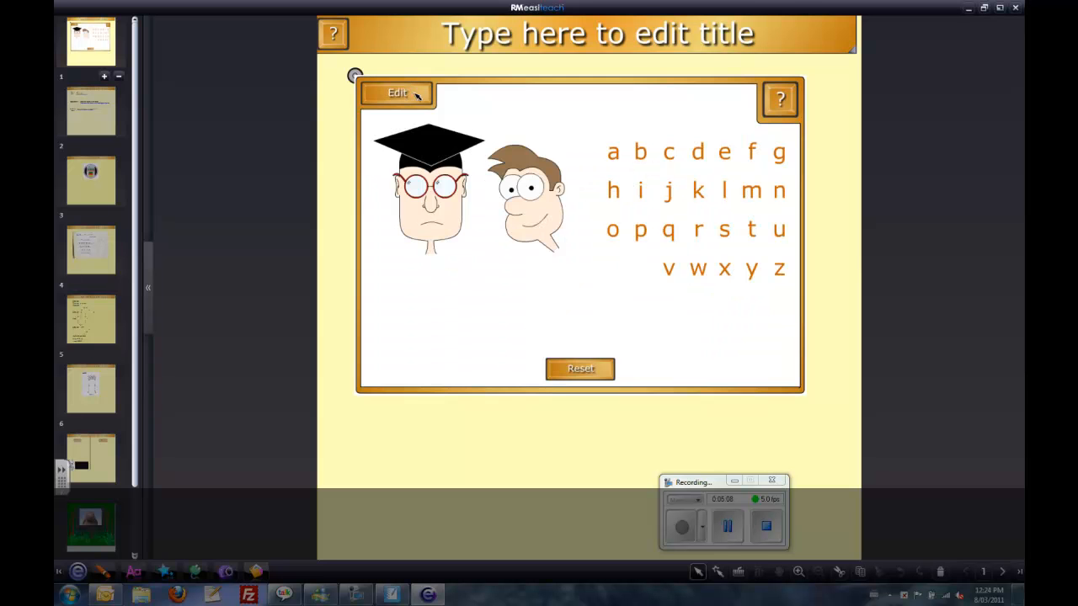
{"action": "left_click", "coordinate": [398, 93]}
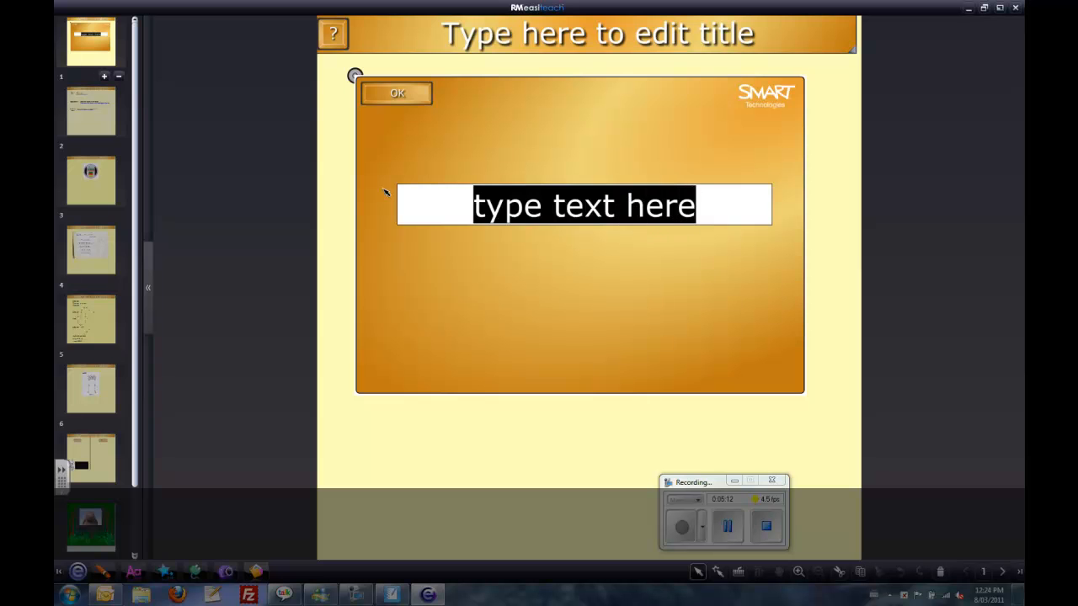
{"action": "type", "text": "poe"}
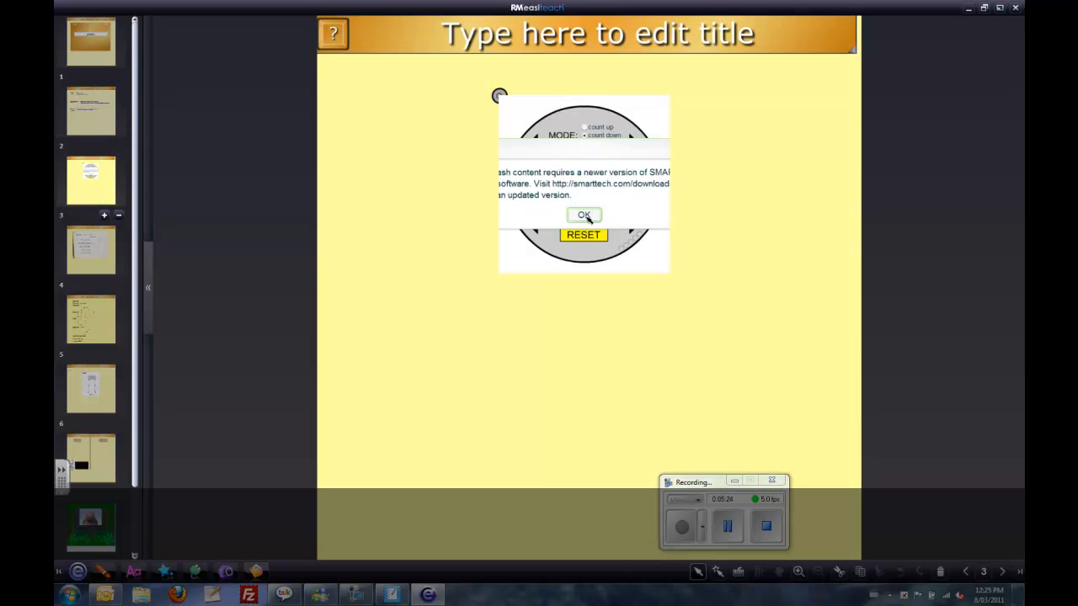
- Dismiss the newer-software warning and page through the poem image, Cats Can shape poem and jungle pages
{"action": "left_click", "coordinate": [583, 215]}
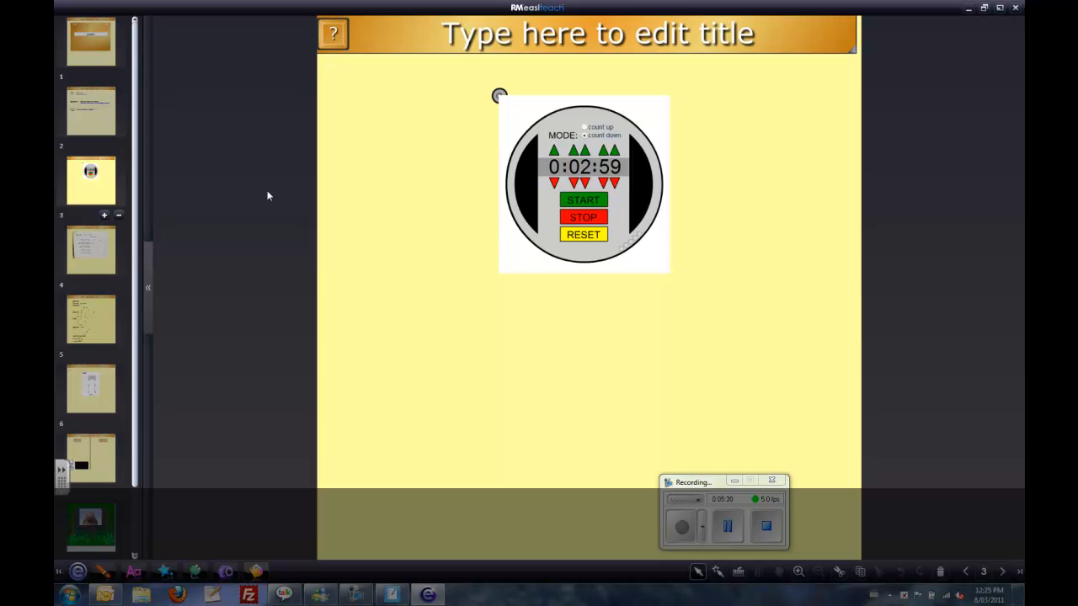
{"action": "left_click", "coordinate": [91, 249]}
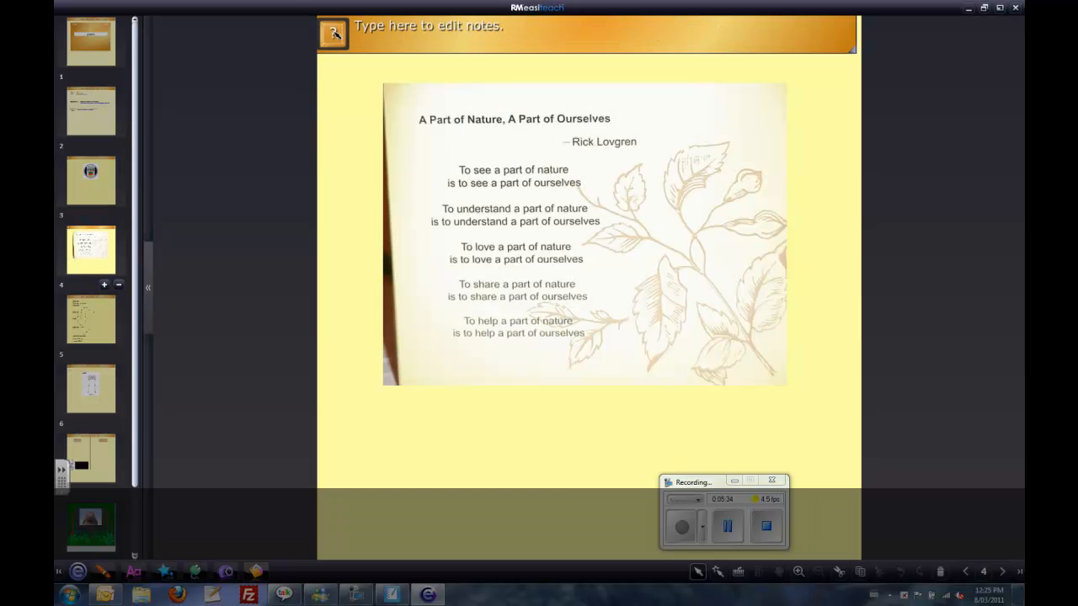
{"action": "left_click", "coordinate": [1002, 573]}
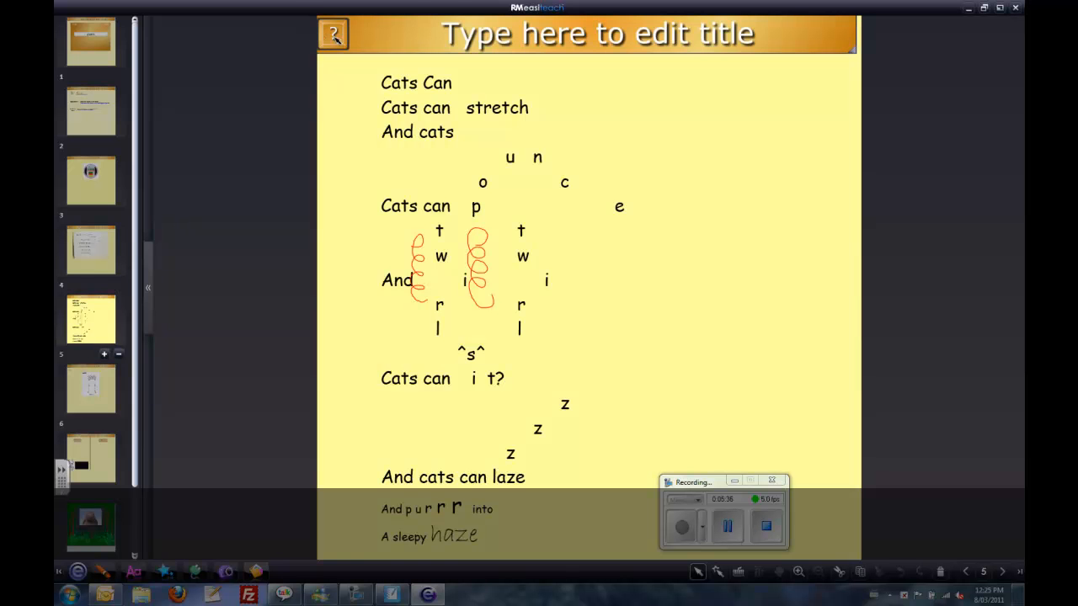
{"action": "mouse_move", "coordinate": [92, 391]}
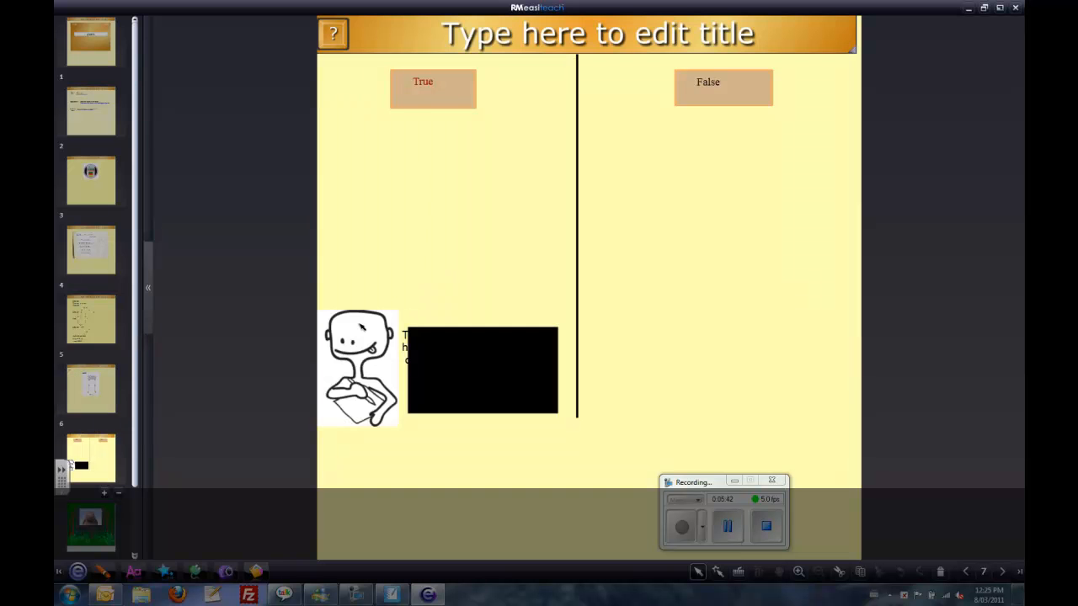
{"action": "left_click", "coordinate": [481, 369]}
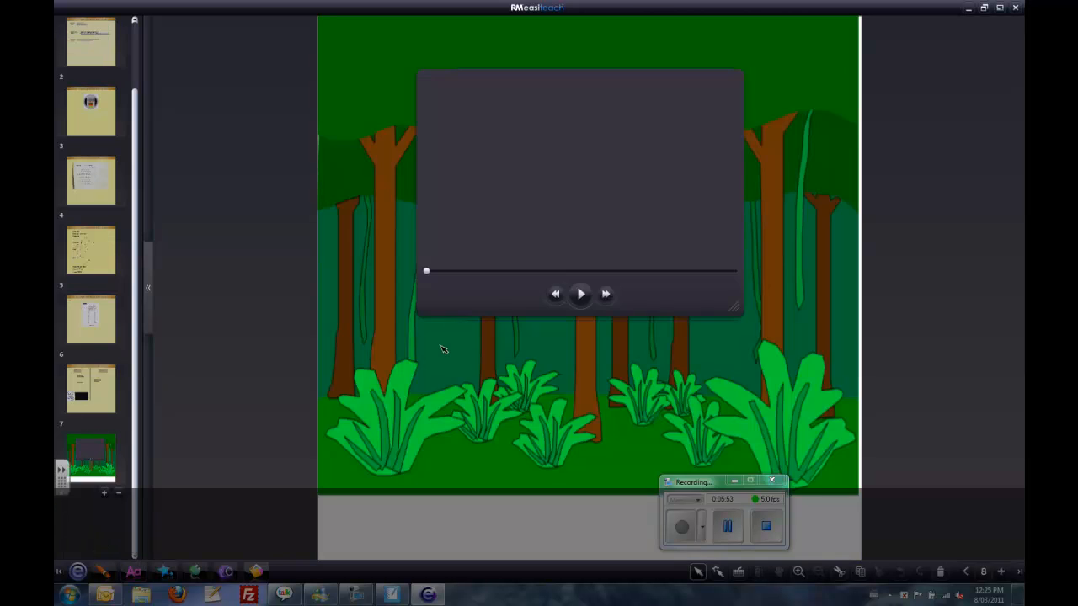
- Play the hippo video on the jungle page, then pause it mid-clip
{"action": "left_click", "coordinate": [580, 293]}
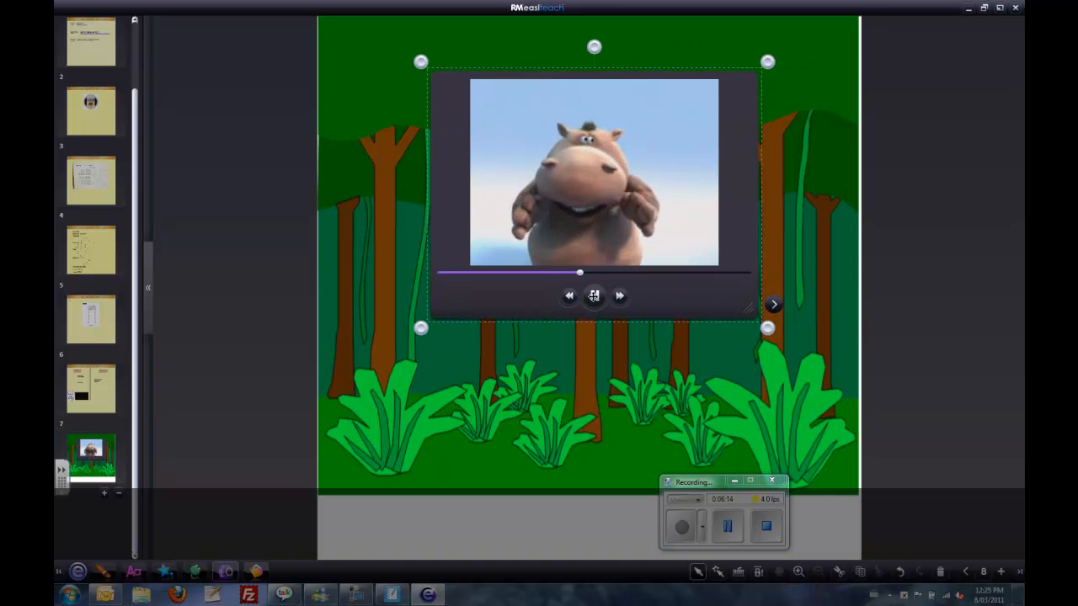
{"action": "left_click", "coordinate": [593, 295]}
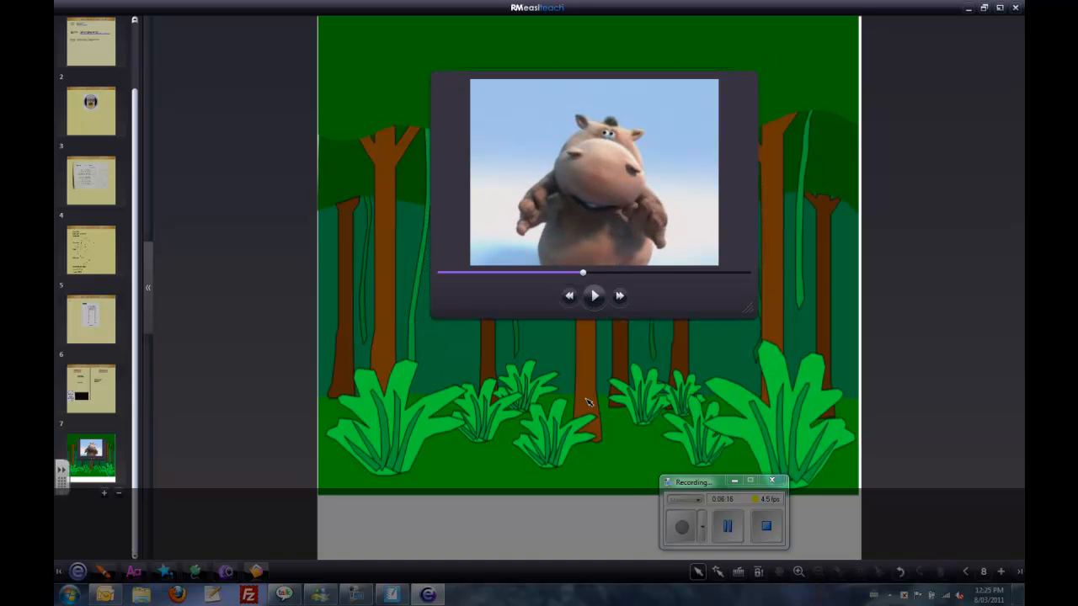